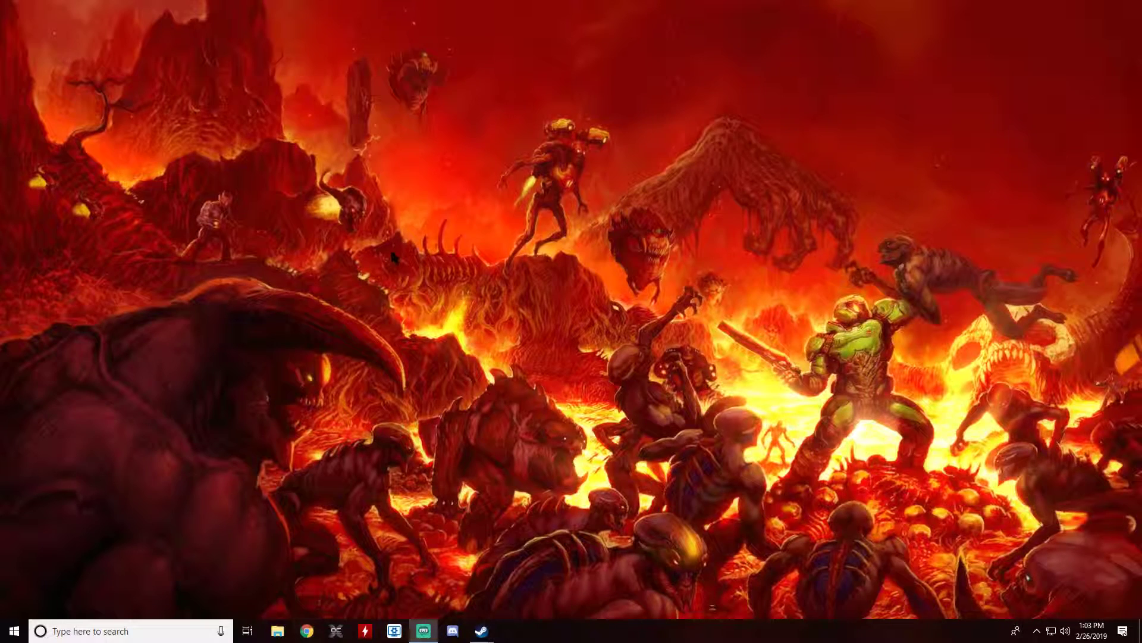
# Step: Google 'zdoom' in Chrome and open the official ZDoom start page
pyautogui.click(305, 631)
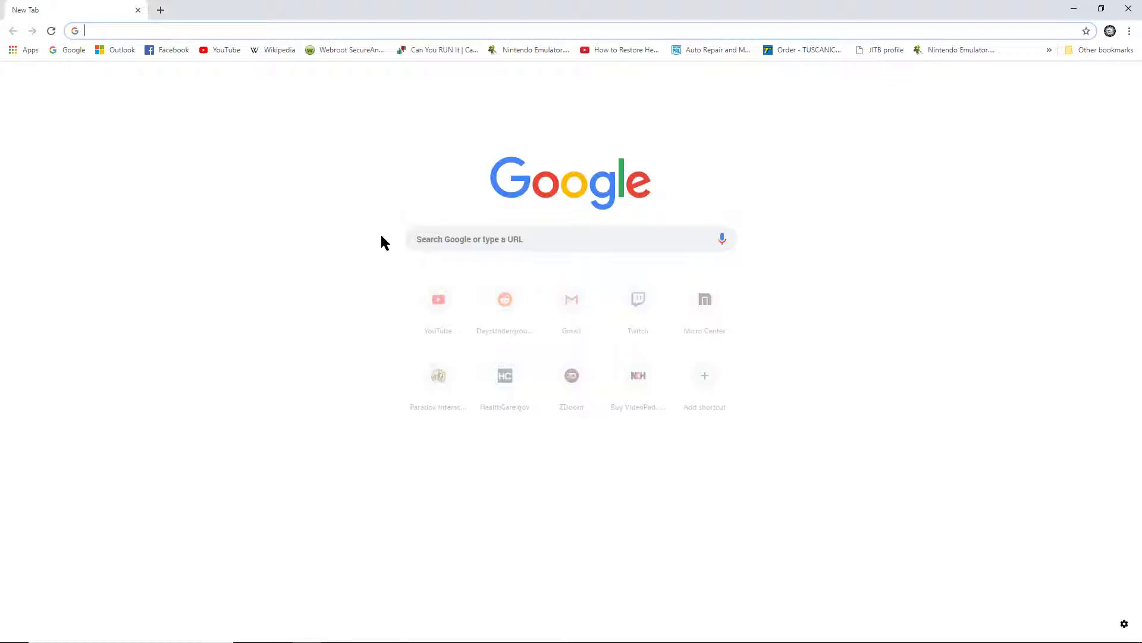
pyautogui.click(481, 239)
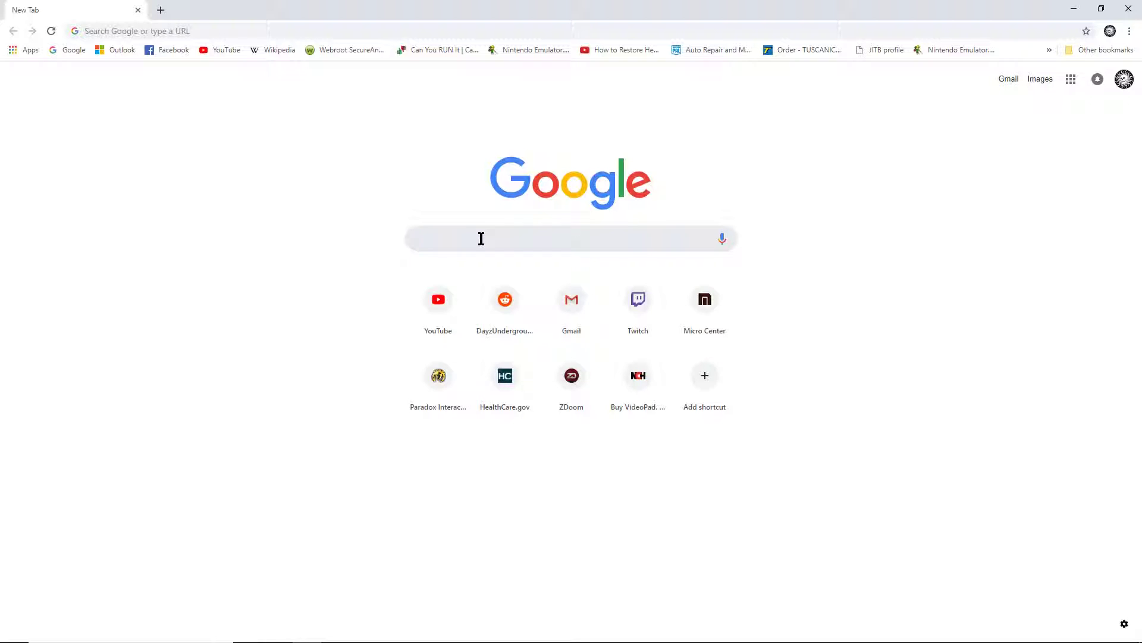
pyautogui.write('zdoom')
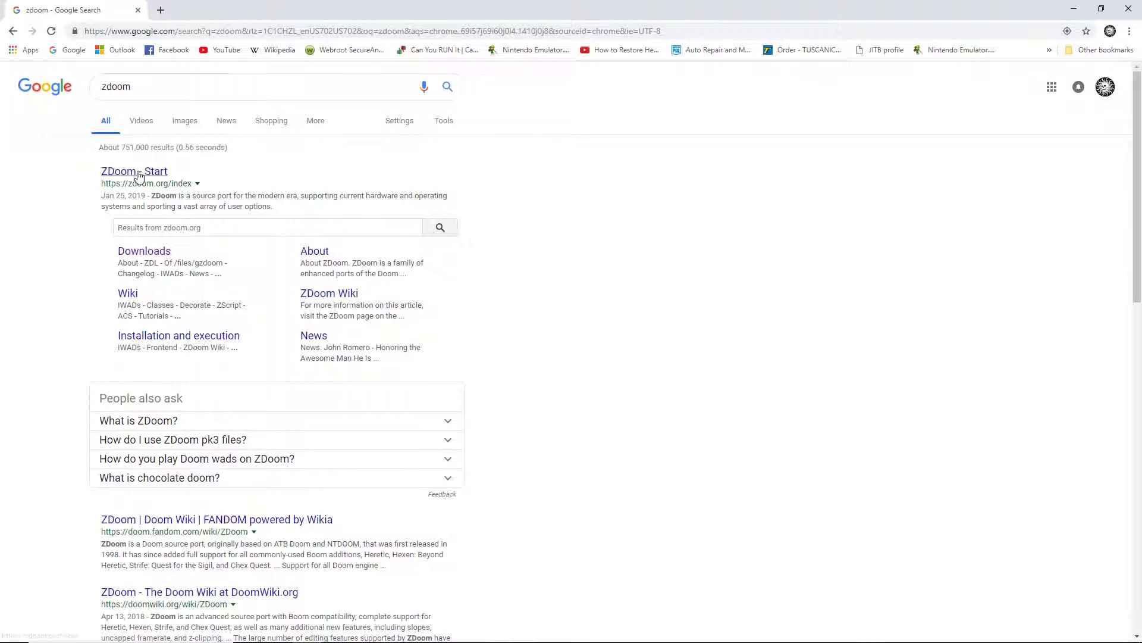
pyautogui.click(134, 171)
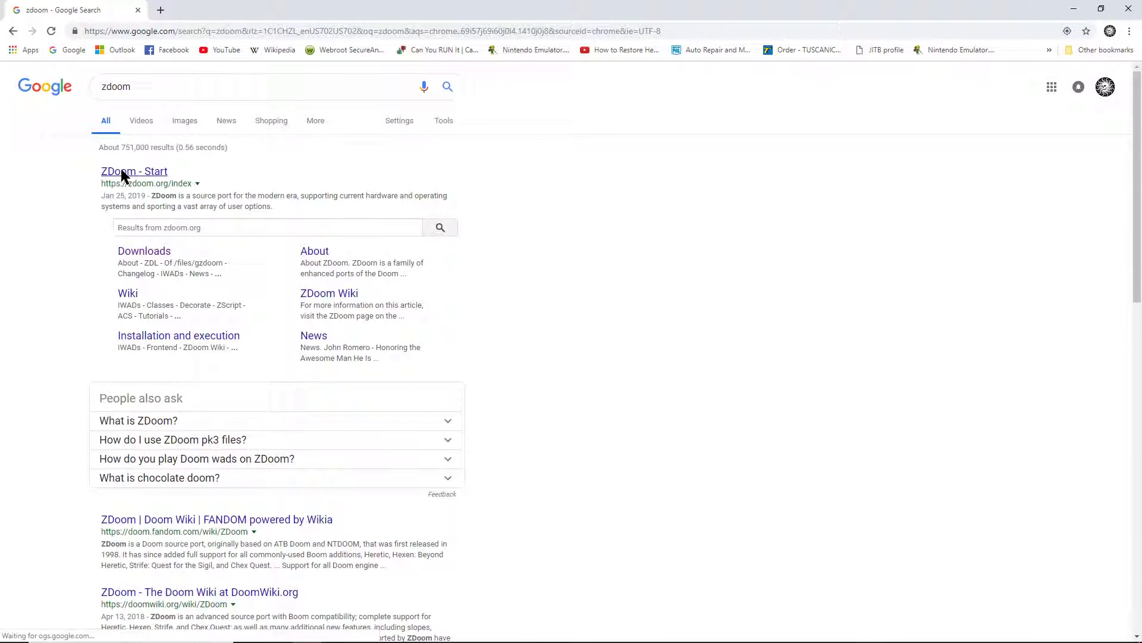
pyautogui.click(133, 171)
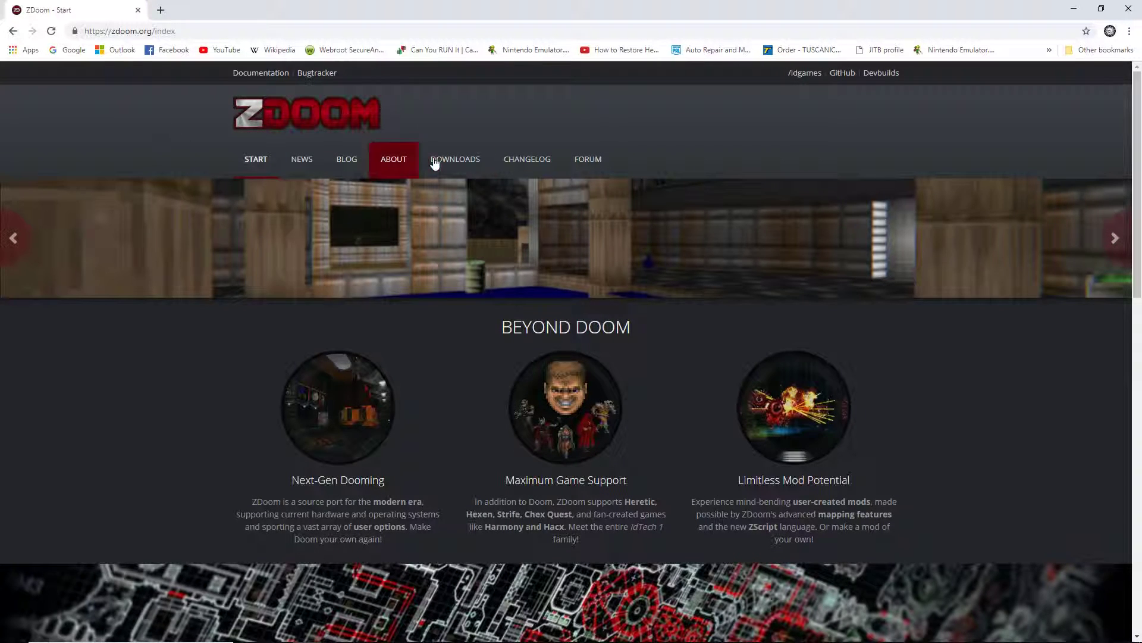
# Step: Download the GZDoom v3.7.2 Windows (Modern, 64-bit) zip from ZDoom's Downloads page
pyautogui.click(456, 159)
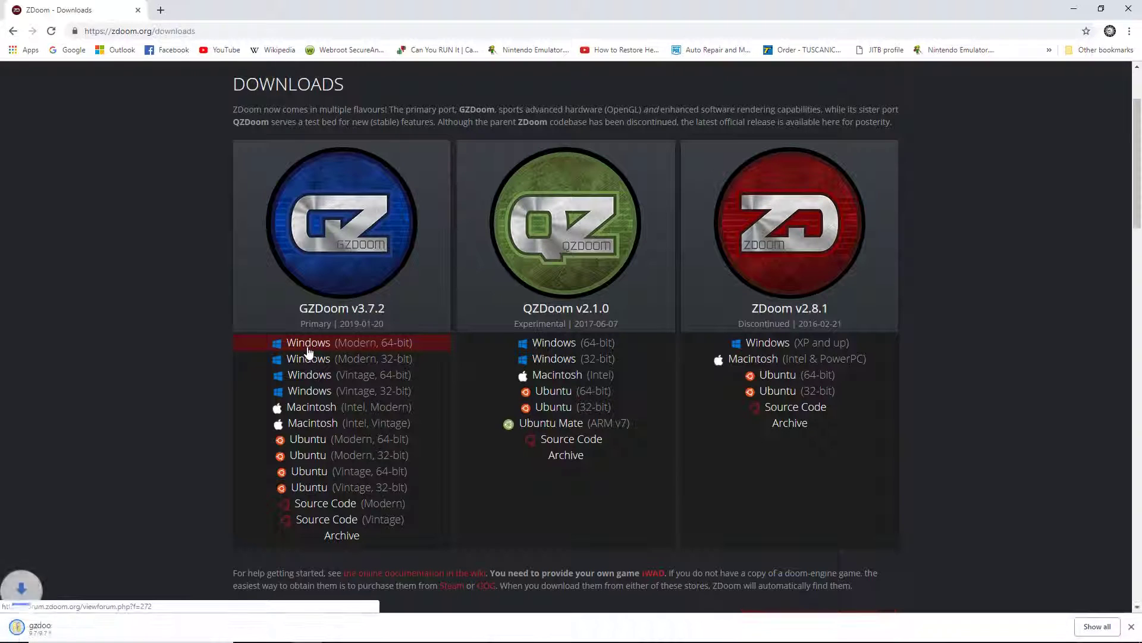
pyautogui.click(349, 342)
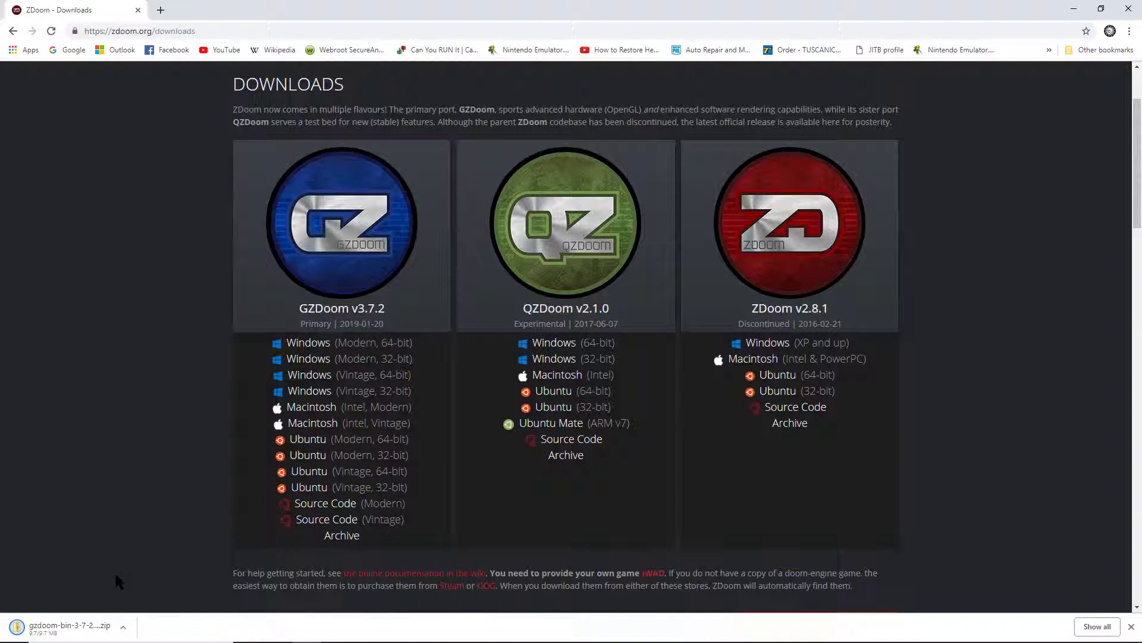
pyautogui.moveTo(1043, 76)
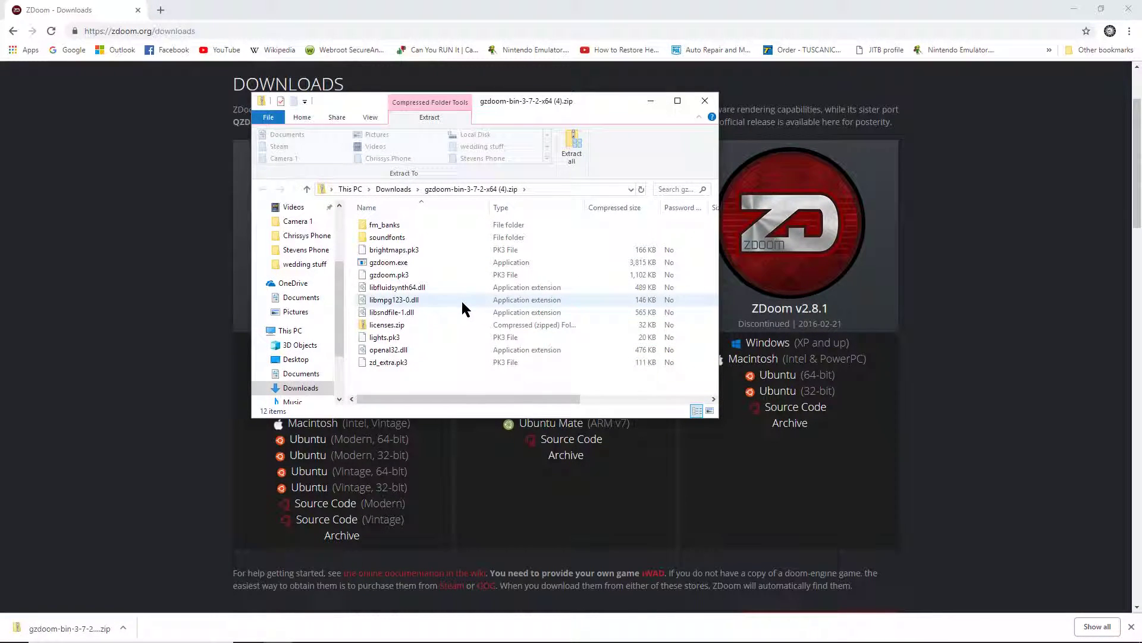
# Step: Center the zip window and try running gzdoom.exe directly from the compressed folder
pyautogui.moveTo(526, 101); pyautogui.dragTo(615, 137)
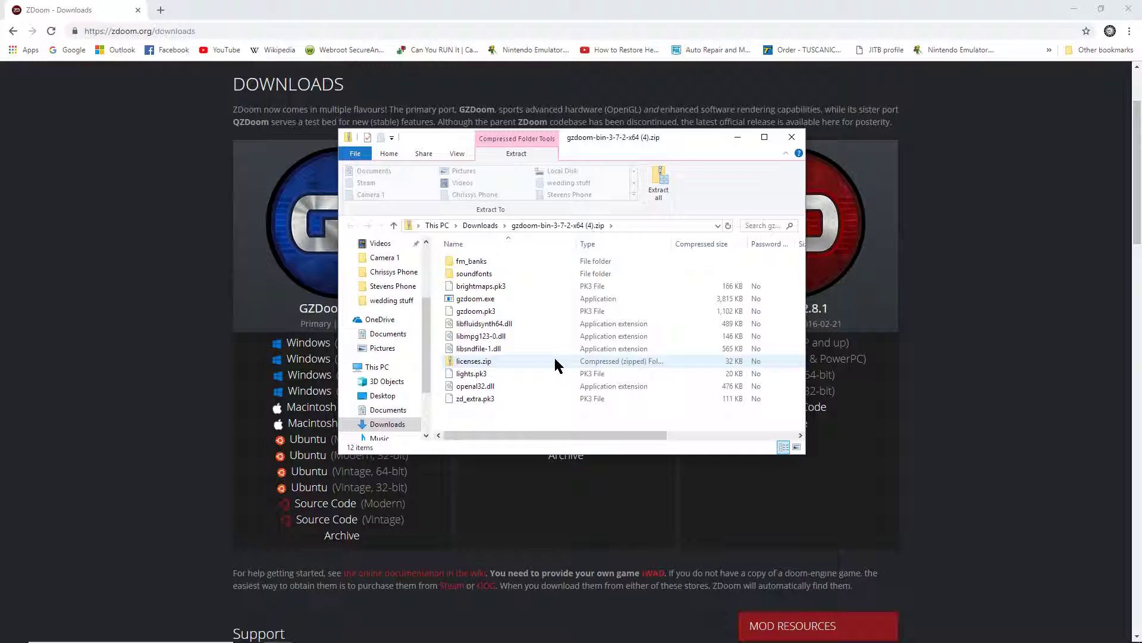
pyautogui.moveTo(570, 366)
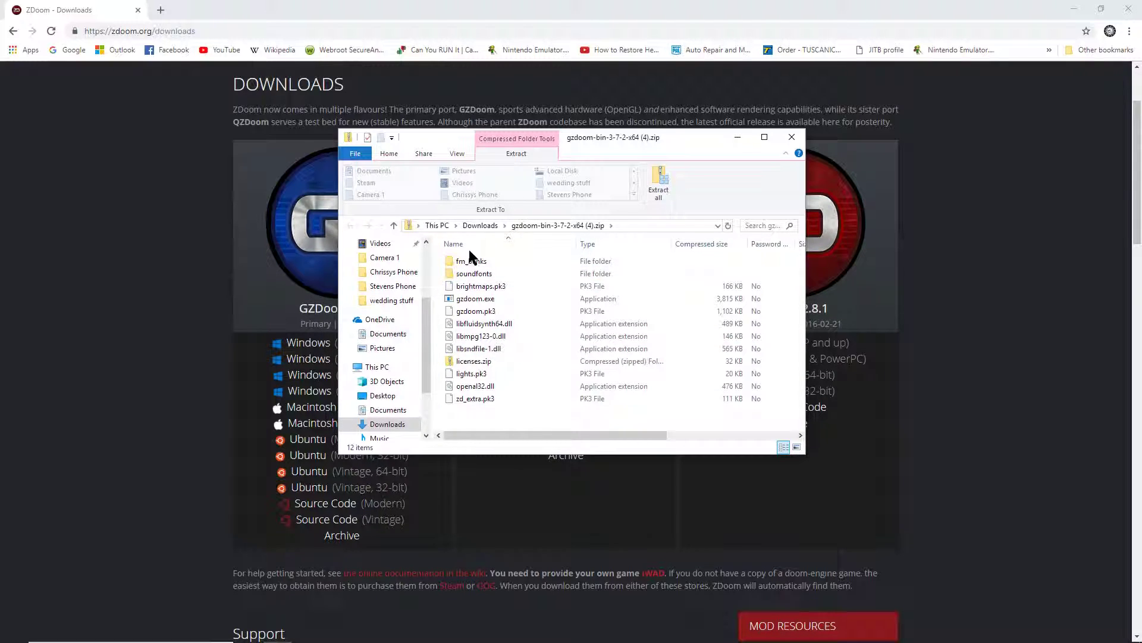
pyautogui.click(480, 285)
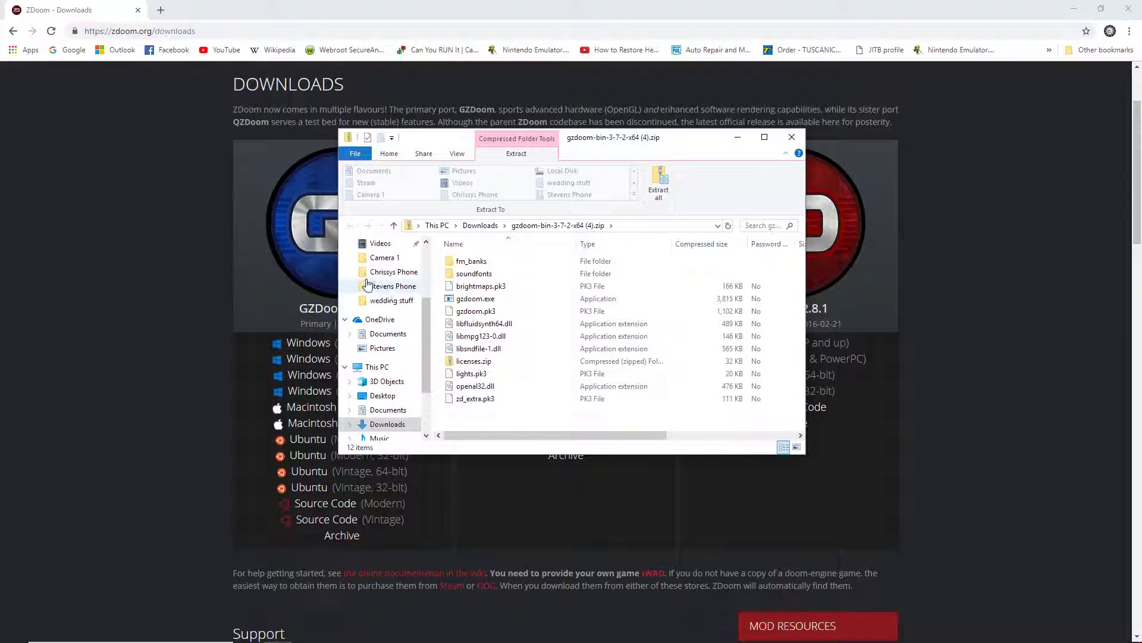
pyautogui.click(475, 299)
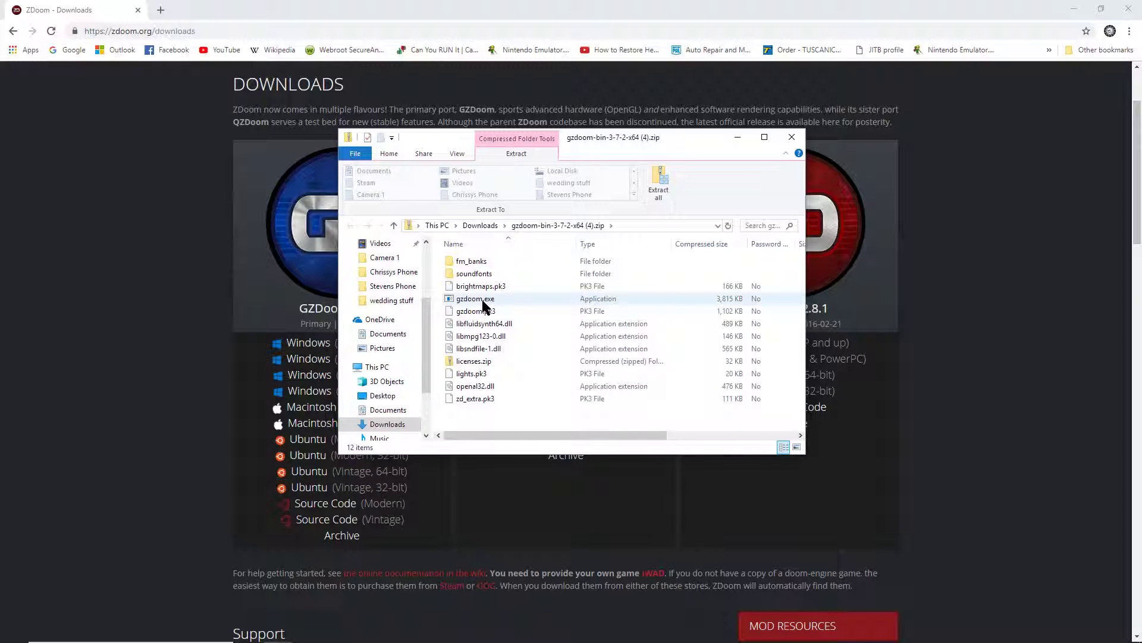
pyautogui.doubleClick(475, 298)
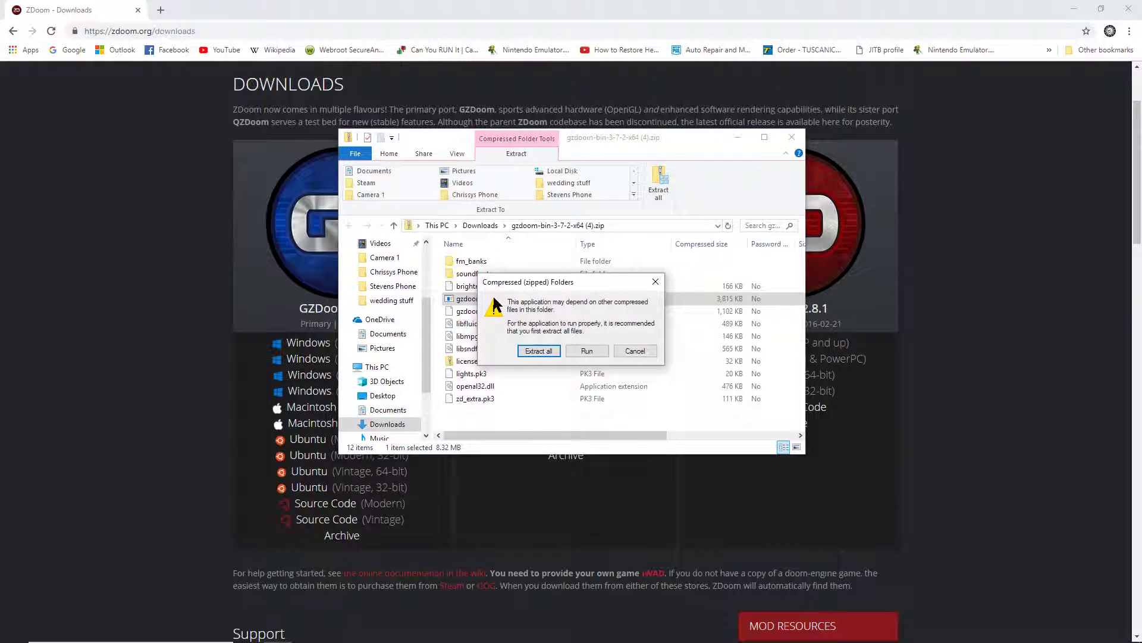
# Step: Extract all GZDoom zip files into Desktop > BRUTAL DOOM
pyautogui.click(538, 350)
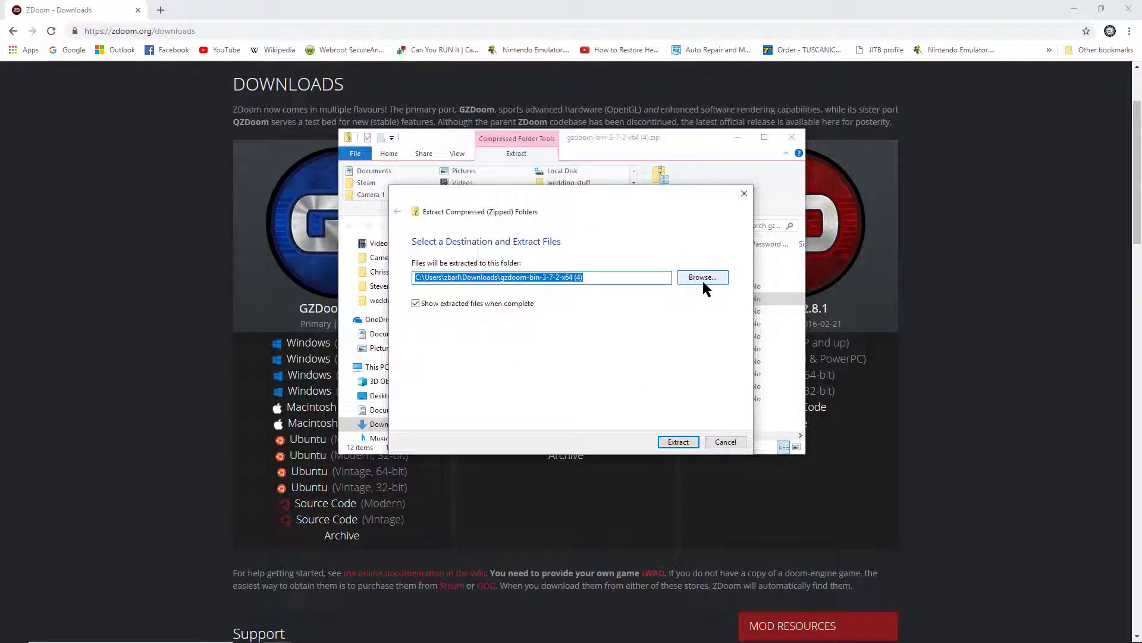
pyautogui.click(702, 276)
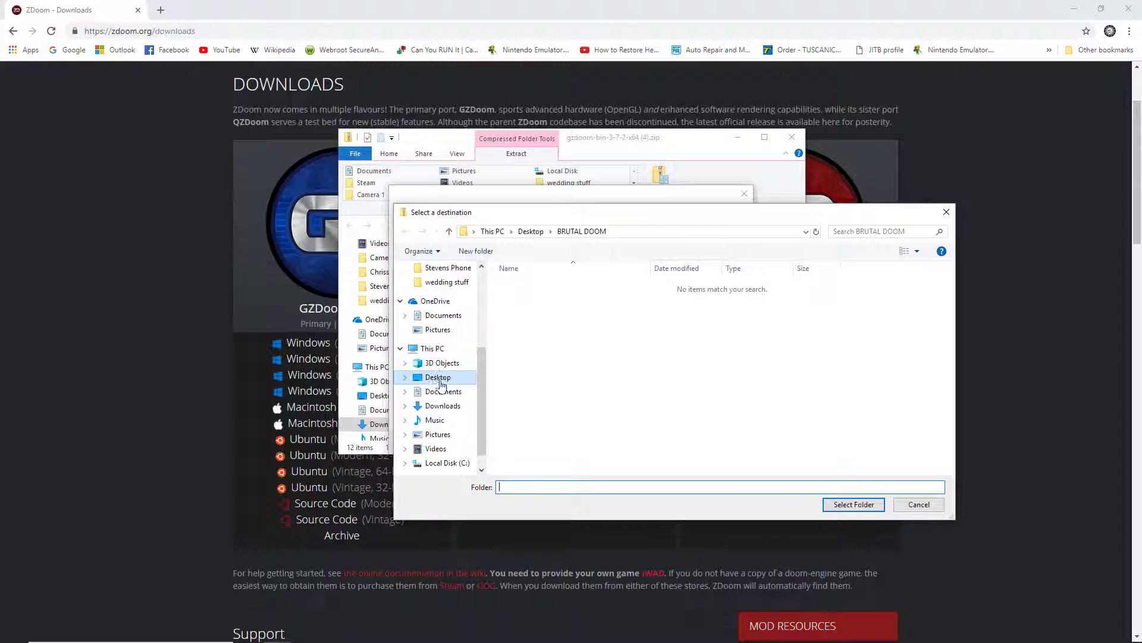
pyautogui.click(438, 376)
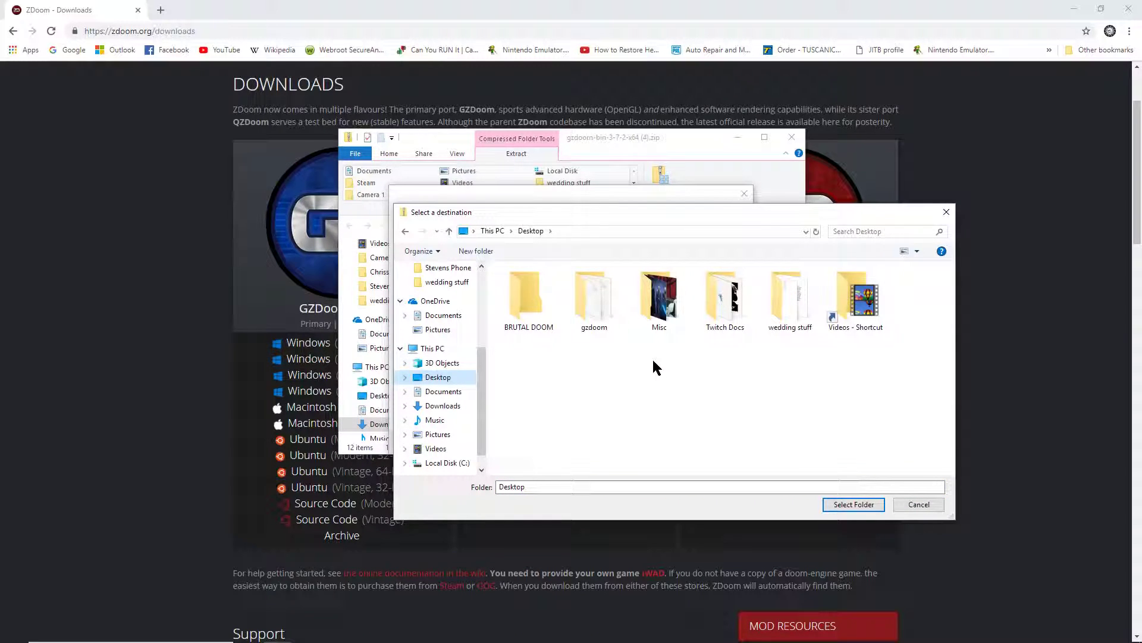
pyautogui.click(528, 295)
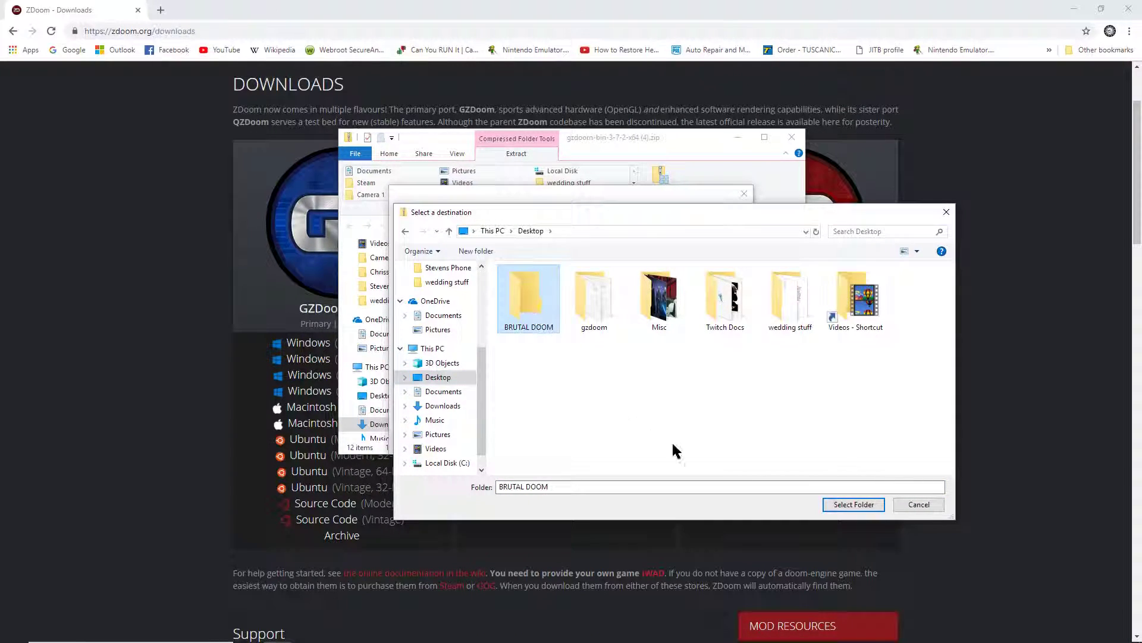
pyautogui.click(853, 504)
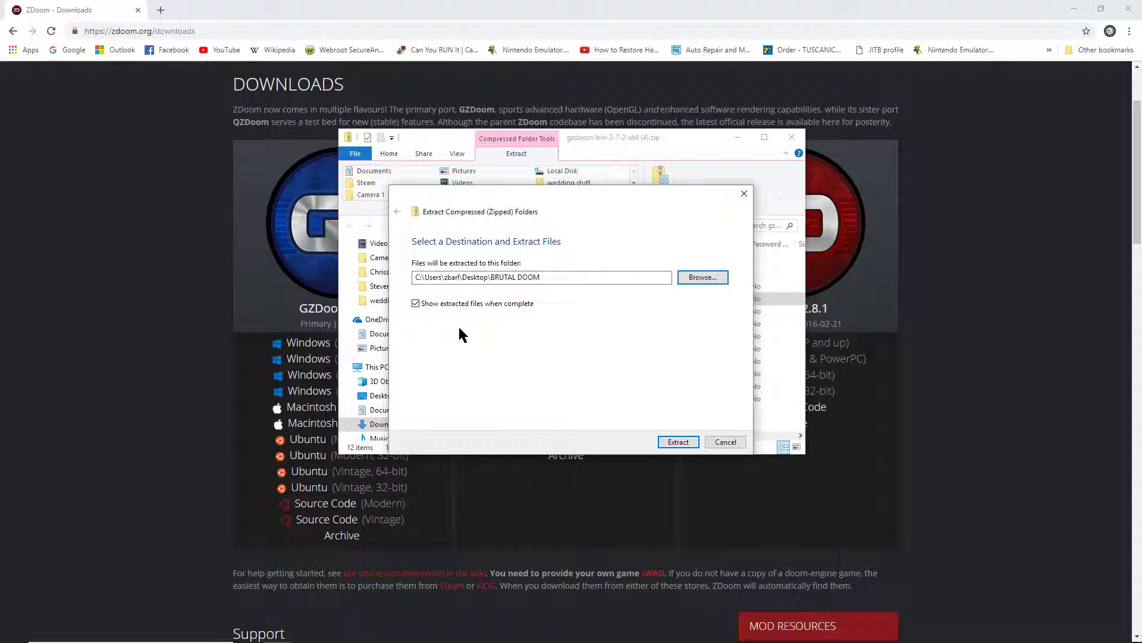
pyautogui.click(677, 442)
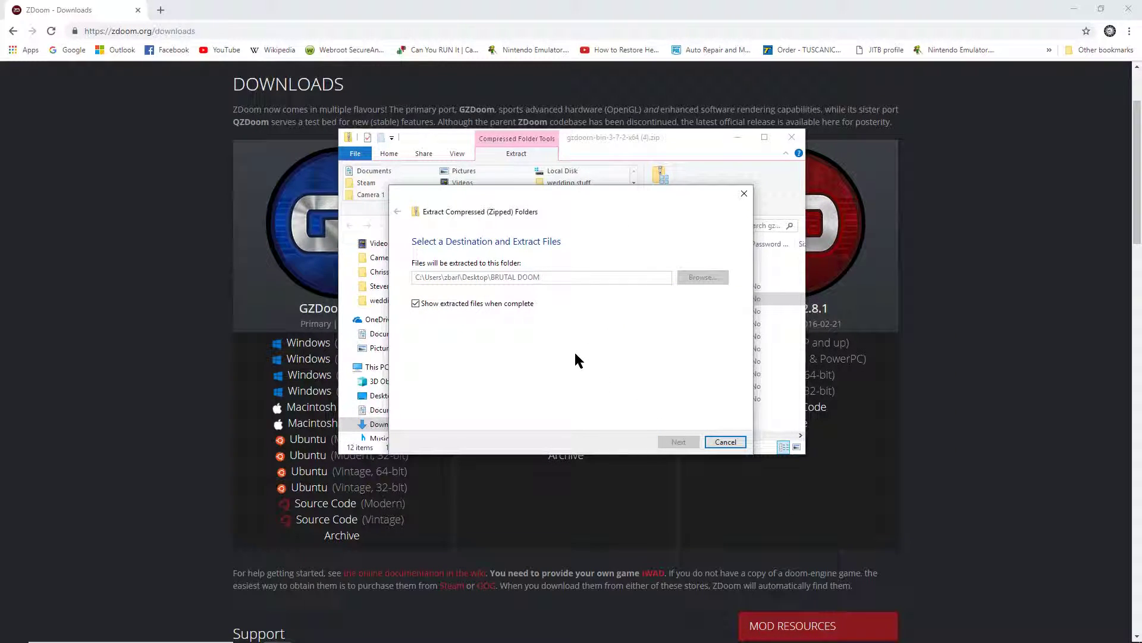
pyautogui.click(678, 441)
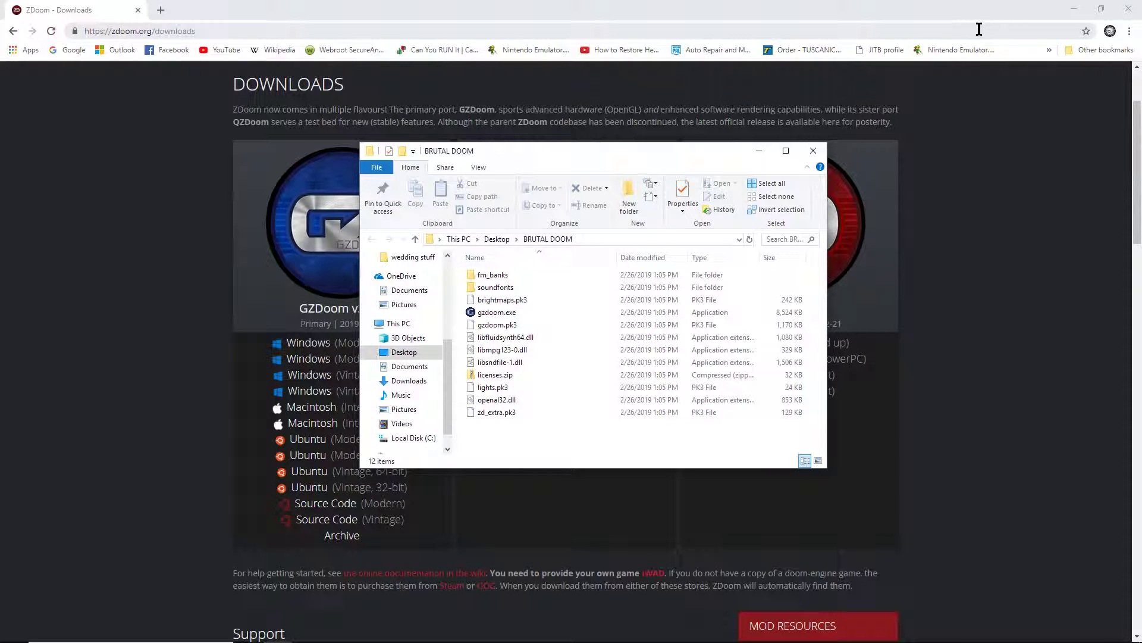
# Step: Launch the extracted gzdoom.exe and choose More info > Run anyway on SmartScreen
pyautogui.click(496, 312)
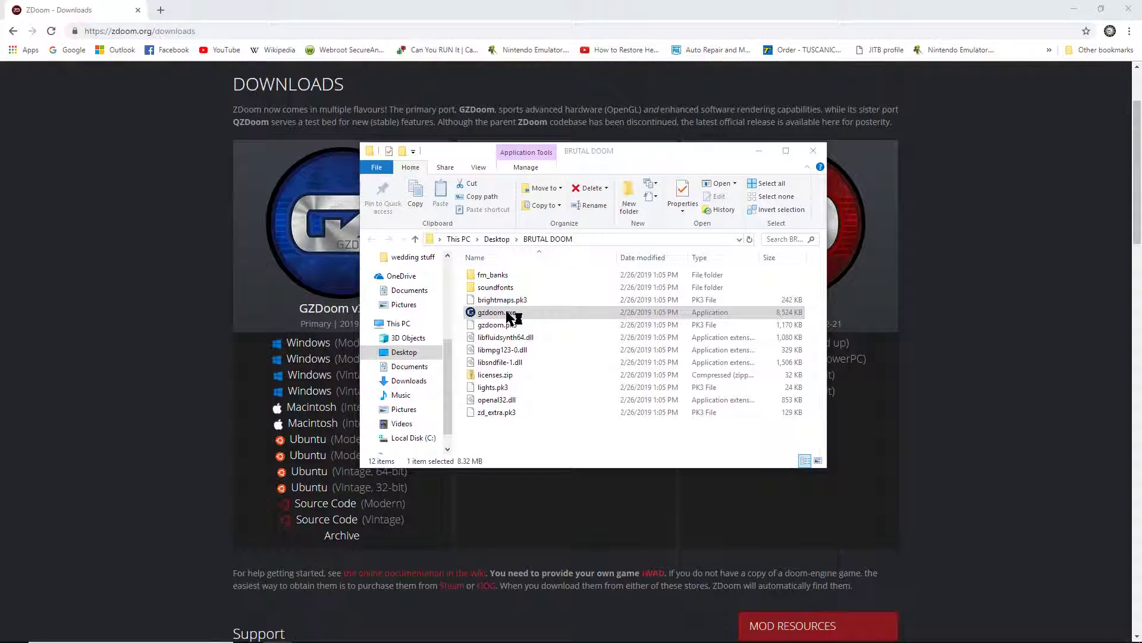
pyautogui.doubleClick(490, 311)
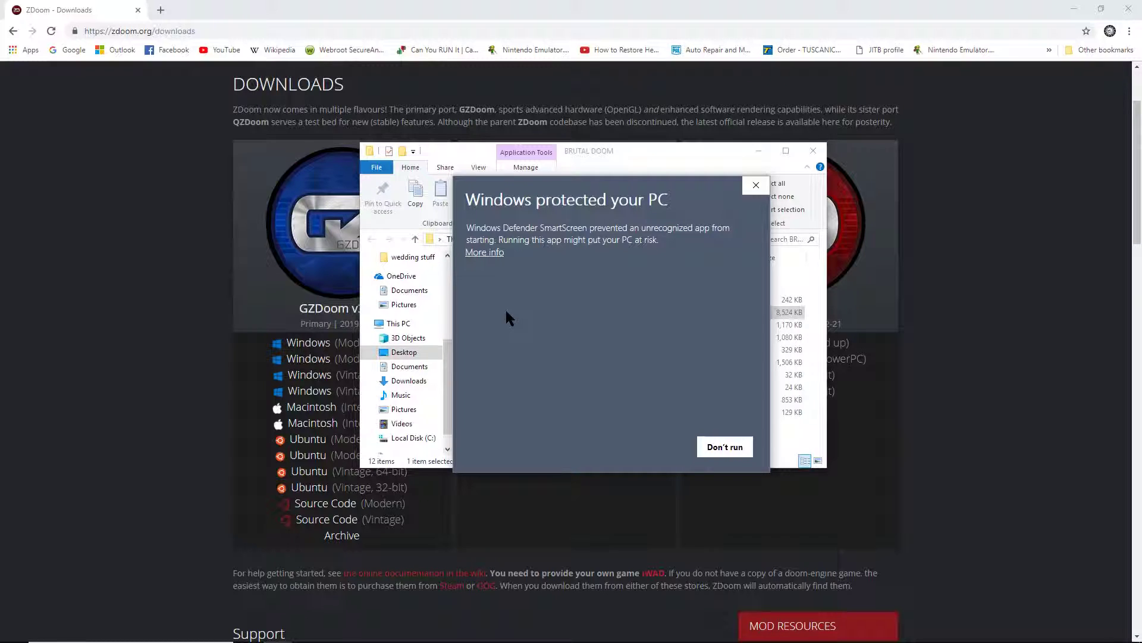
pyautogui.moveTo(520, 301)
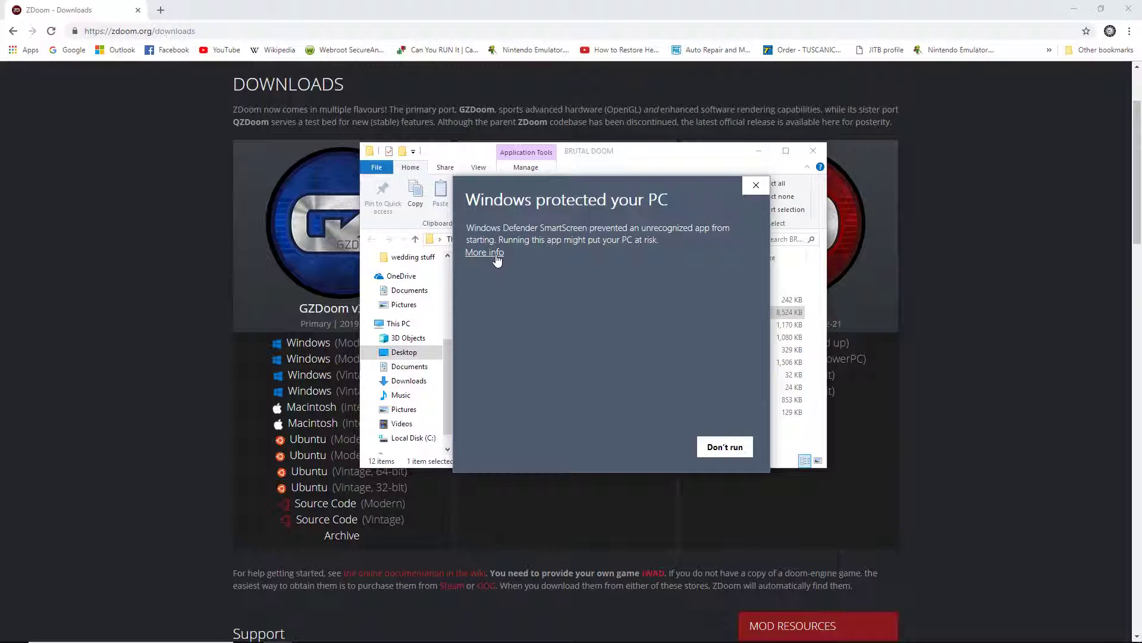
pyautogui.click(484, 252)
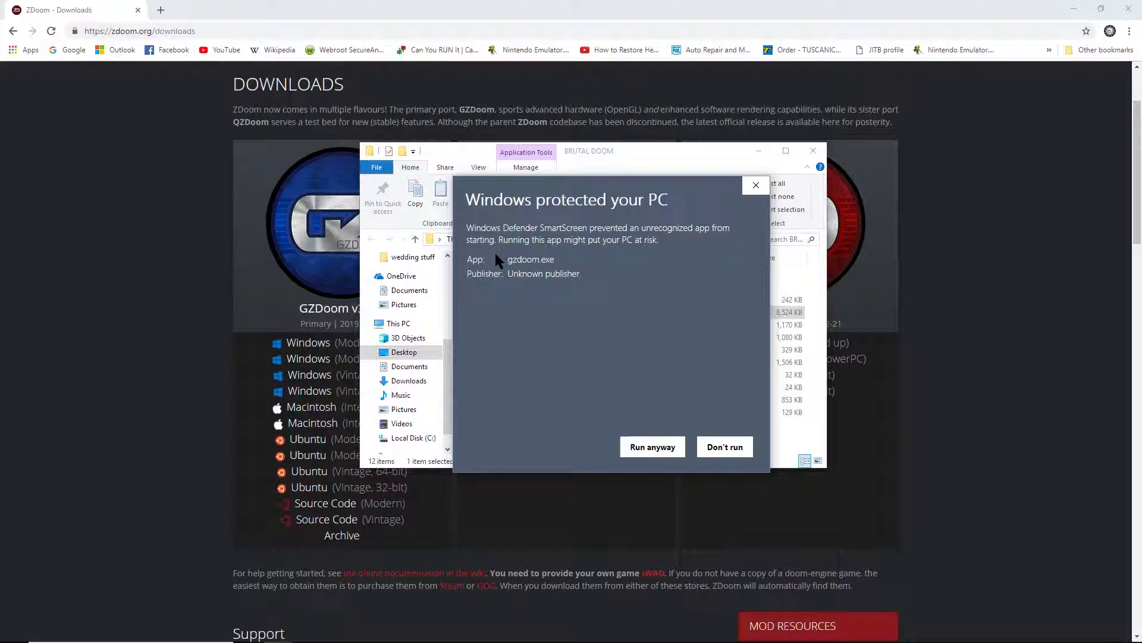
pyautogui.moveTo(526, 269)
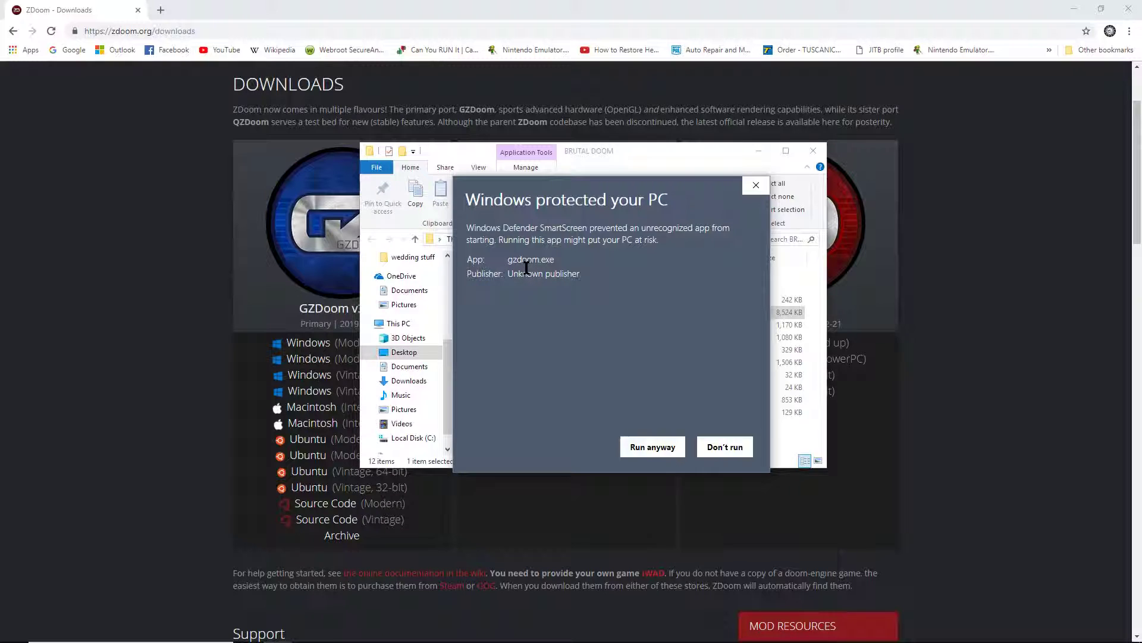
pyautogui.click(724, 447)
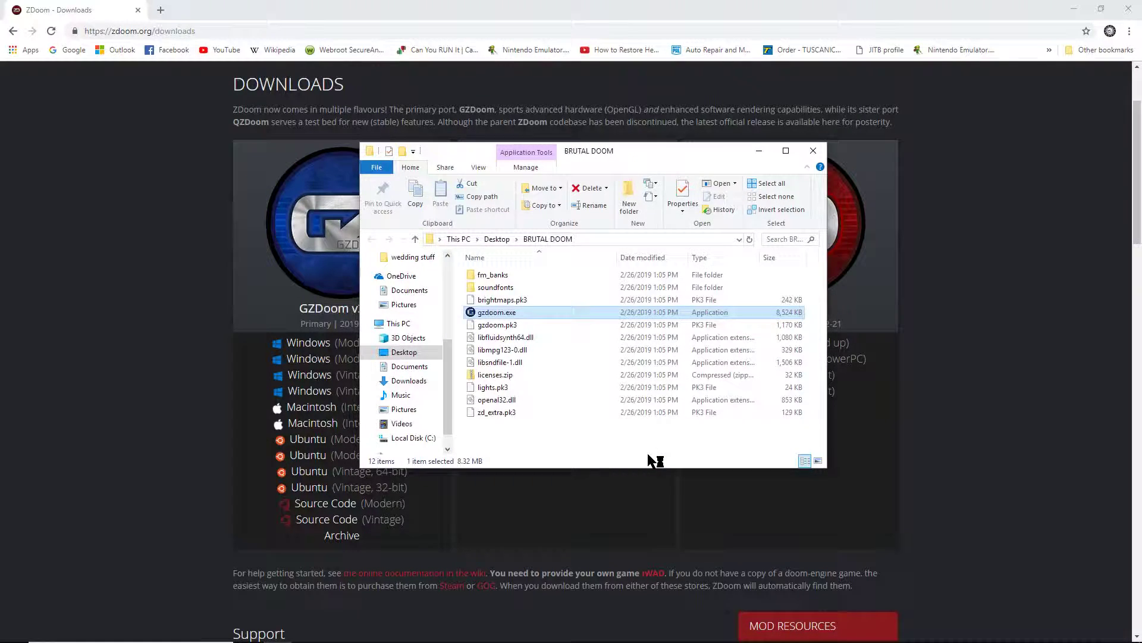
# Step: Start GZDoom, select The Ultimate DOOM IWAD, and play
pyautogui.doubleClick(496, 311)
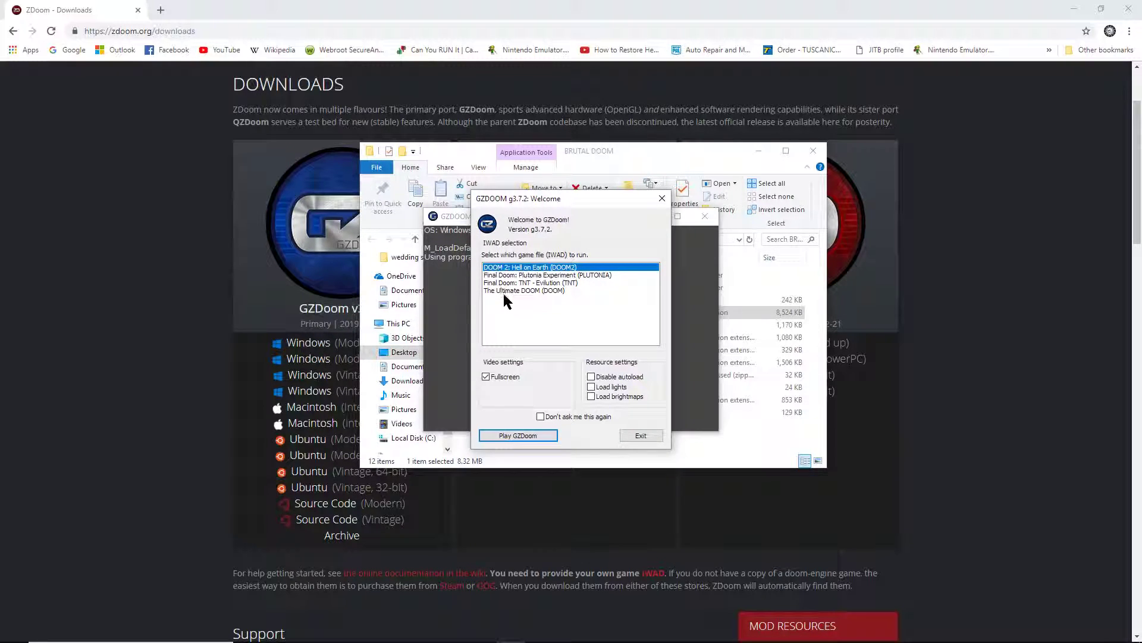
pyautogui.click(523, 290)
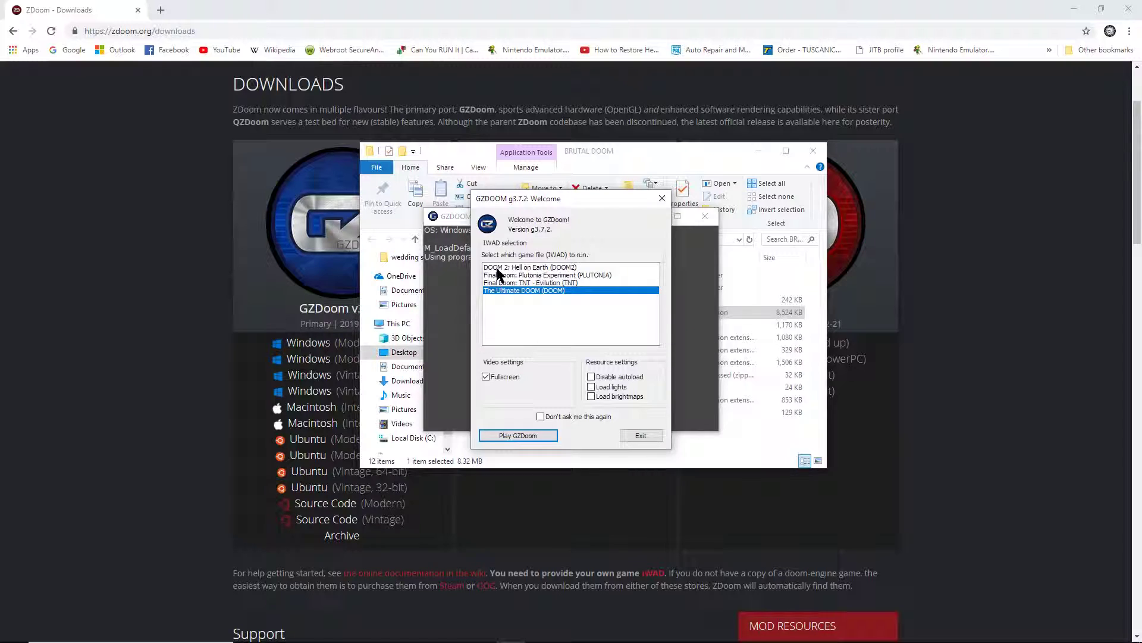
pyautogui.click(527, 266)
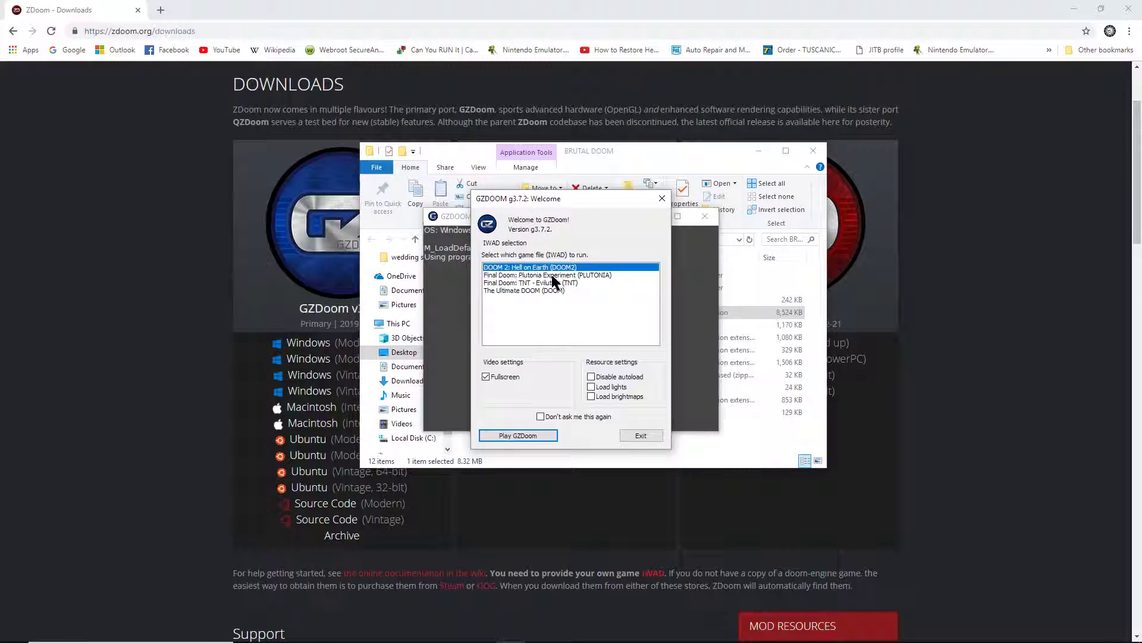
pyautogui.moveTo(525, 290)
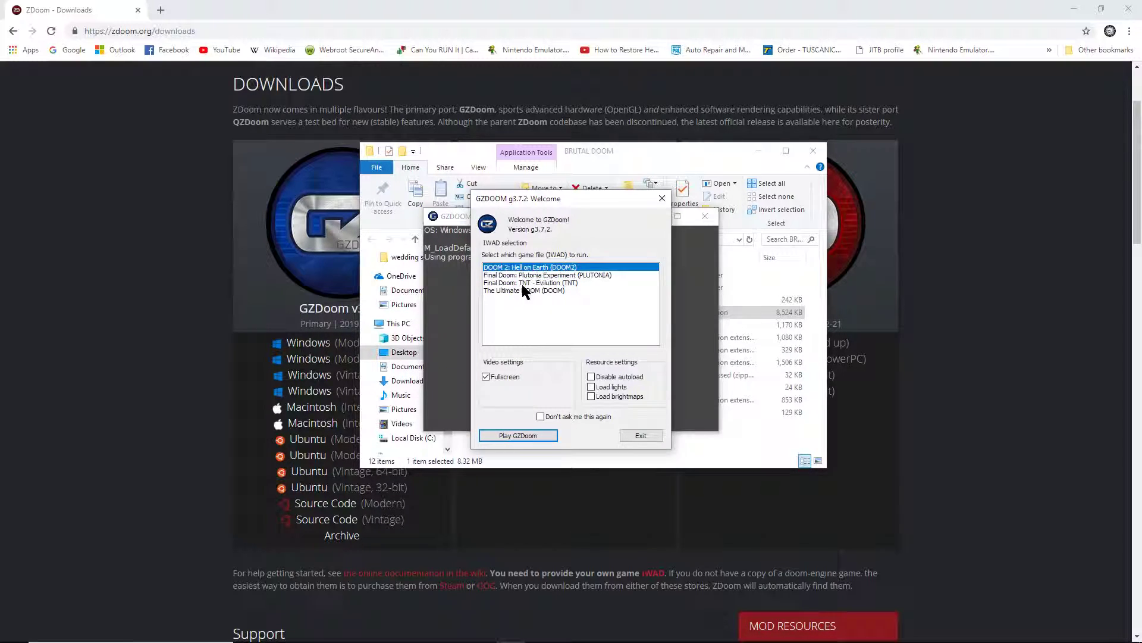
pyautogui.click(524, 291)
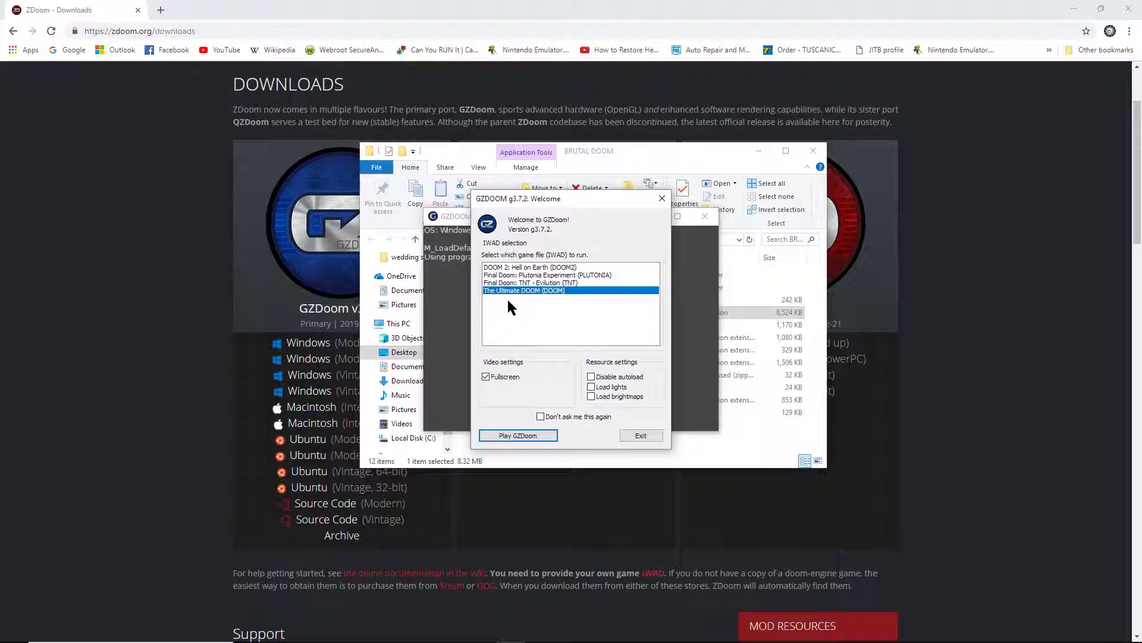
pyautogui.moveTo(521, 305)
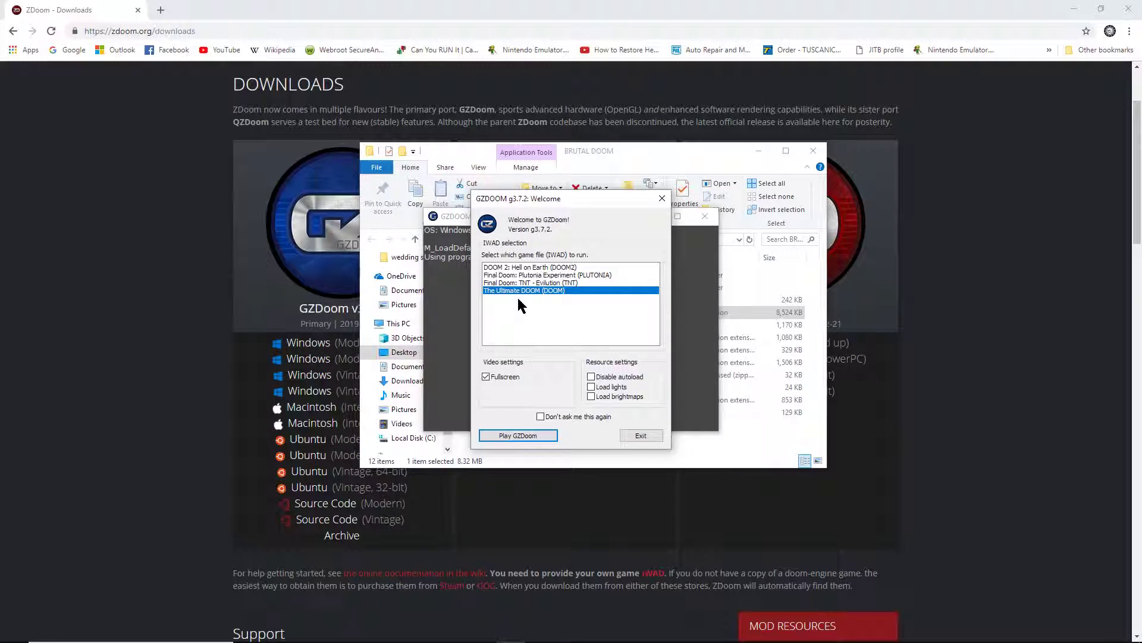
pyautogui.click(517, 435)
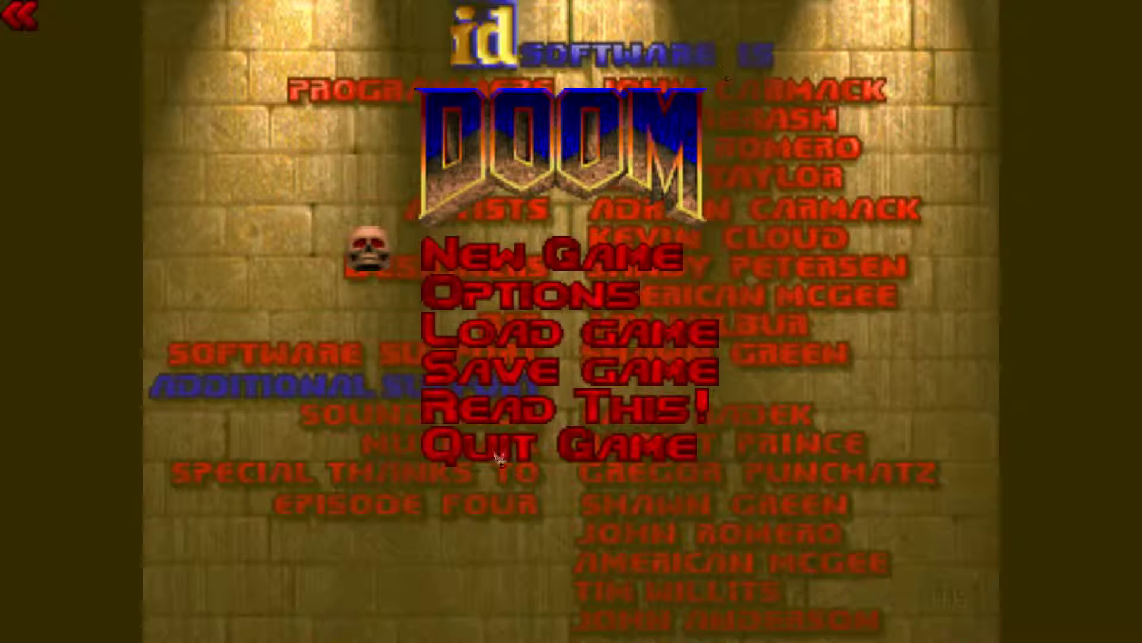
pyautogui.moveTo(766, 275)
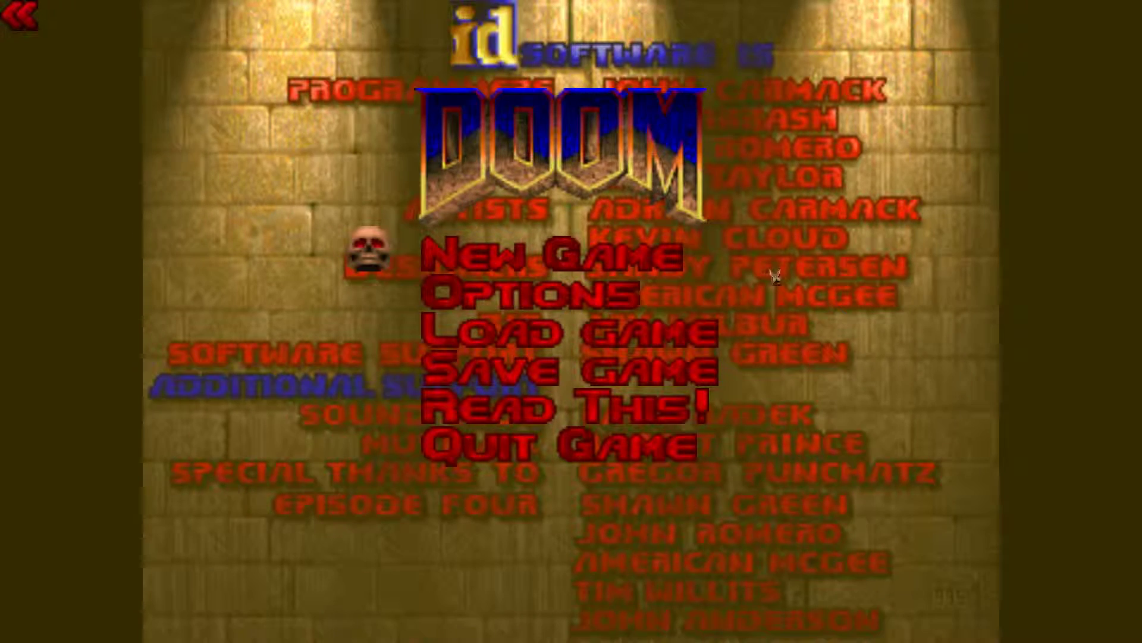
pyautogui.moveTo(488, 295)
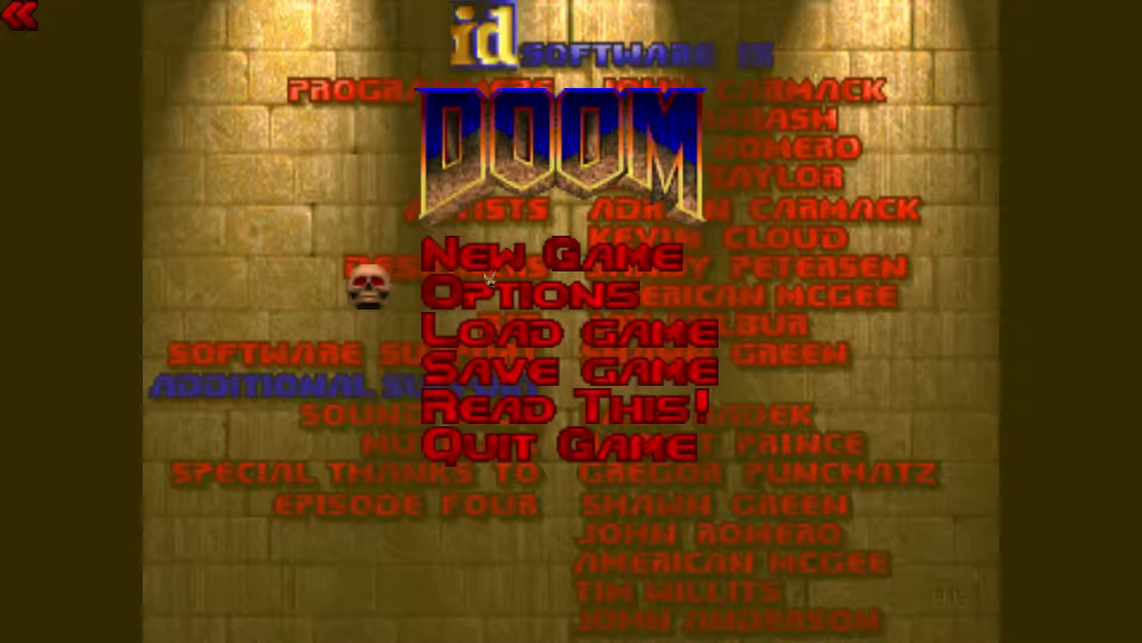
# Step: Begin a New Game of plain DOOM, then quit back to the ZDoom downloads page
pyautogui.click(515, 255)
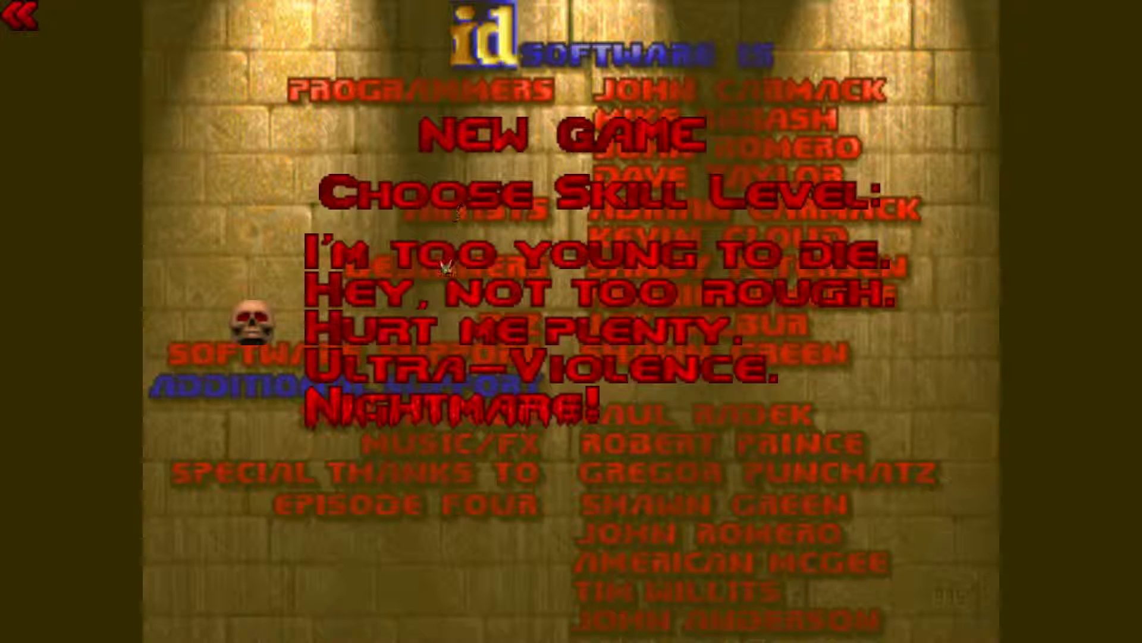
pyautogui.moveTo(525, 339)
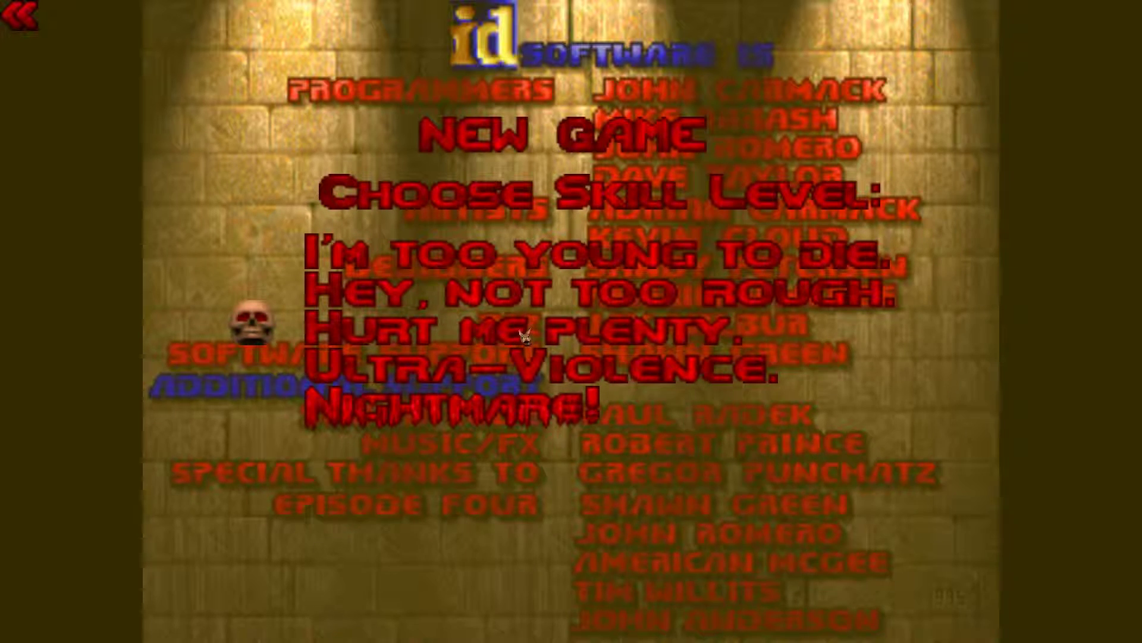
pyautogui.moveTo(477, 324)
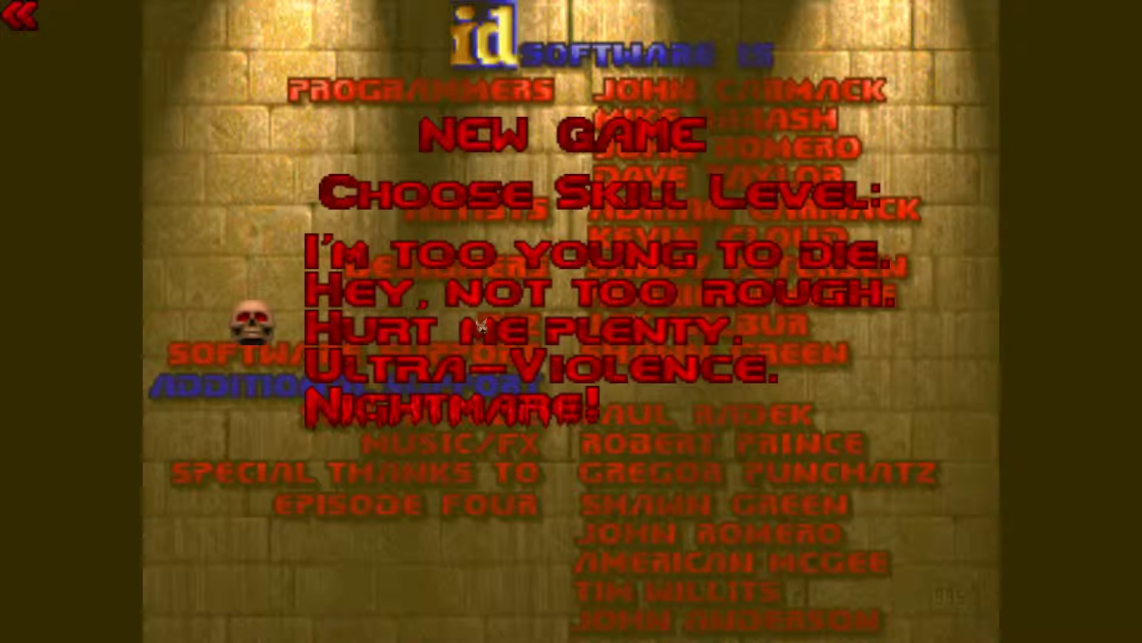
pyautogui.moveTo(393, 371)
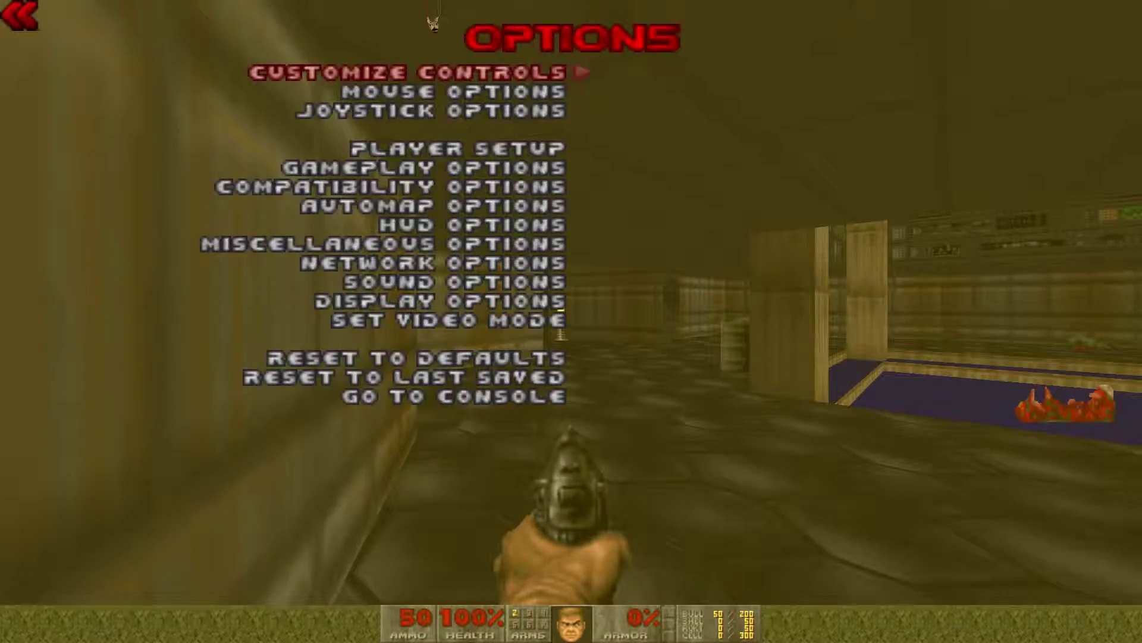
pyautogui.click(406, 70)
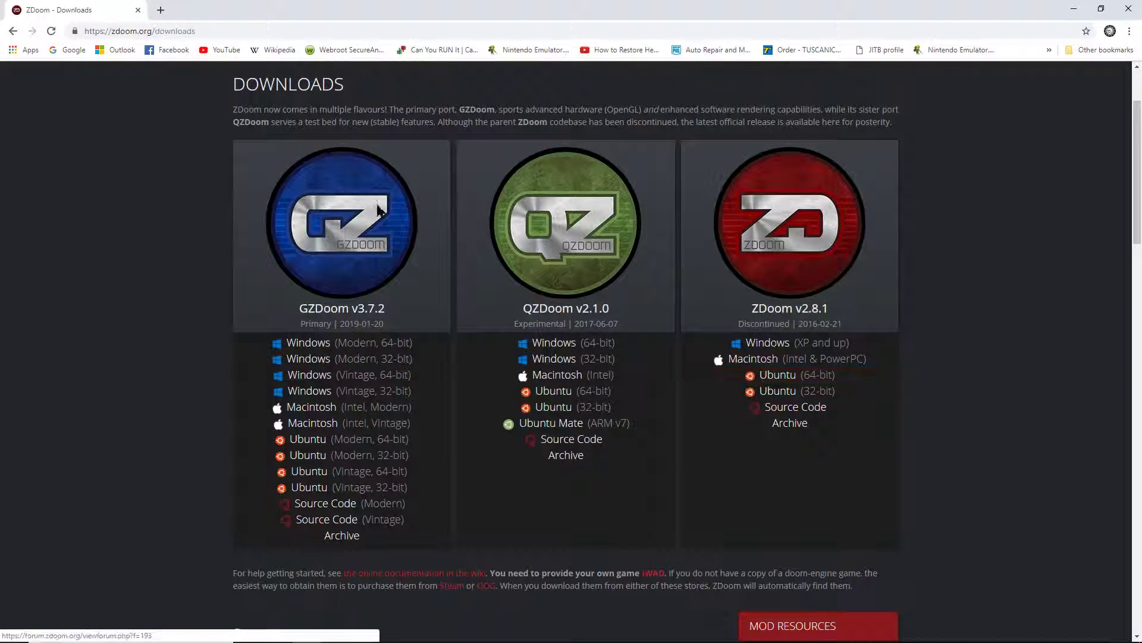
# Step: Search 'brutal doom' from the address bar and open the Brutal Doom Mod DB page
pyautogui.click(146, 30)
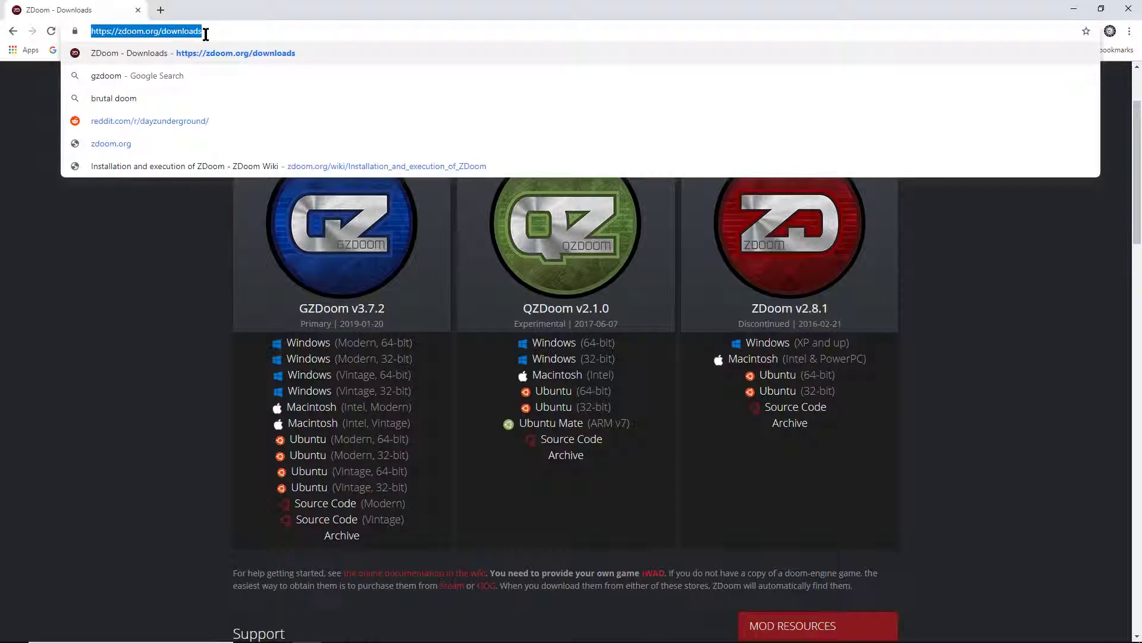
pyautogui.write('brutal doom')
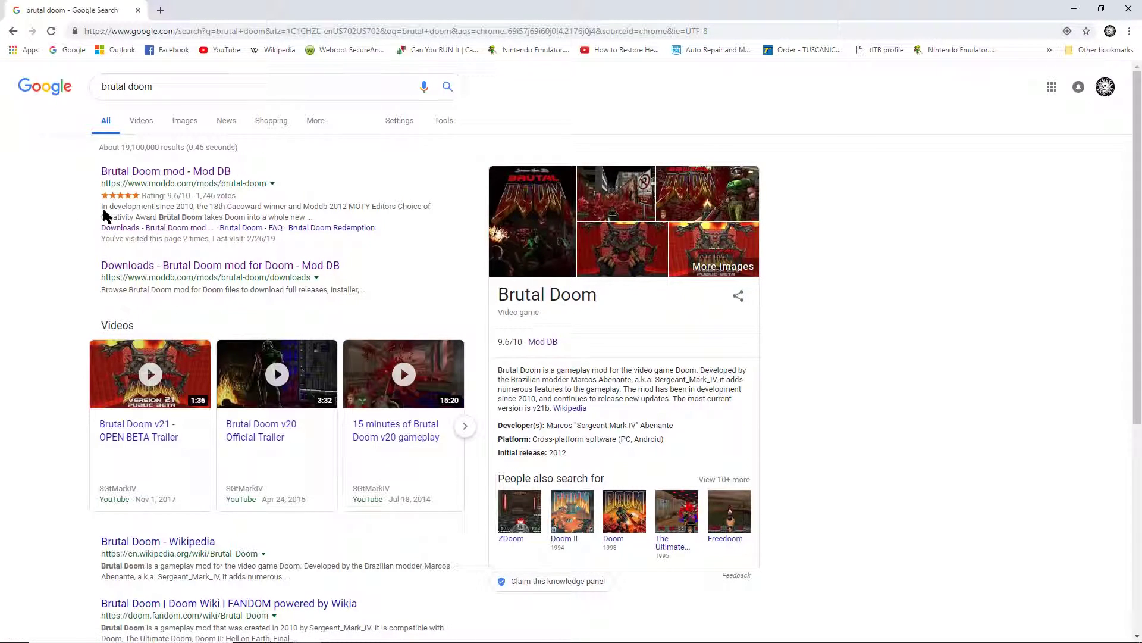
pyautogui.moveTo(166, 171)
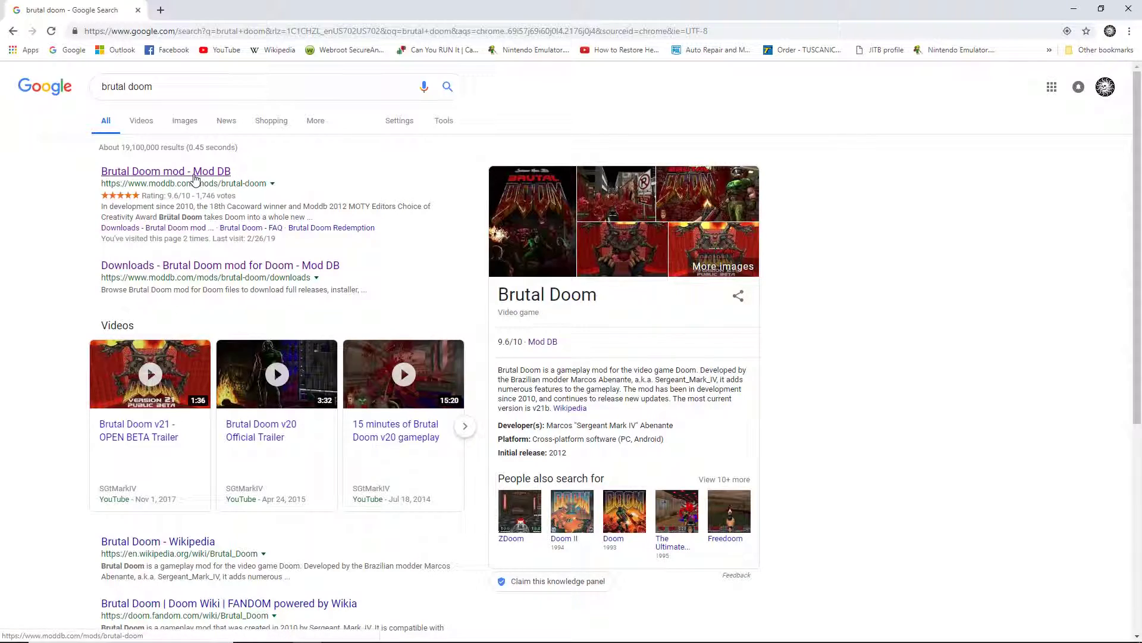
pyautogui.click(165, 170)
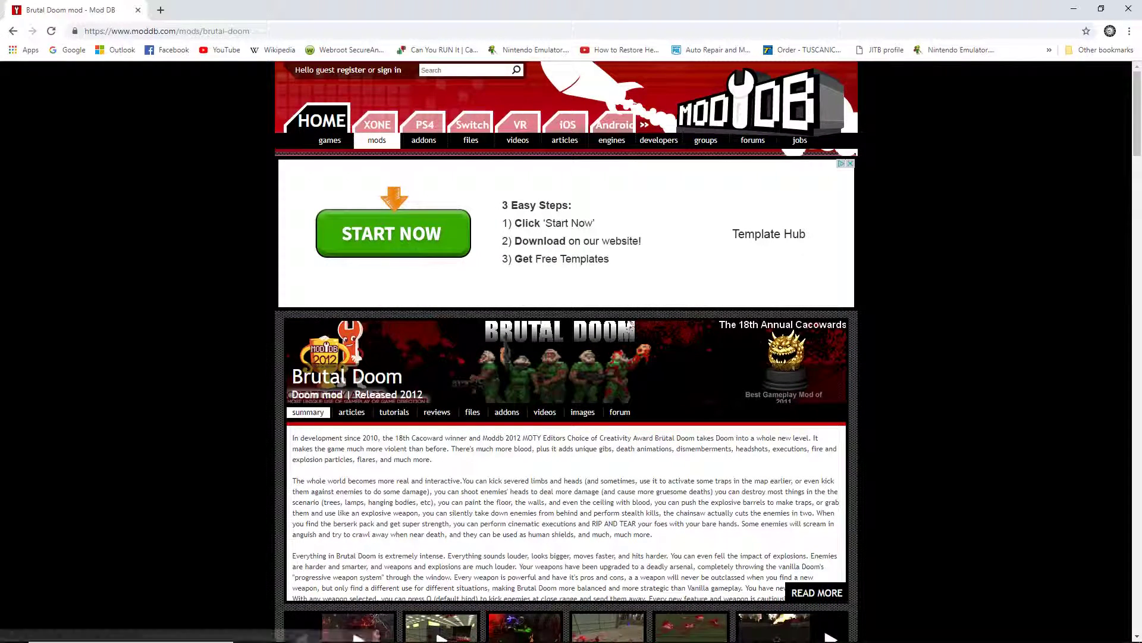
# Step: Open the mod's files list and select the Brutal Doom v21 RC7 Beta entry
pyautogui.scroll(-3)
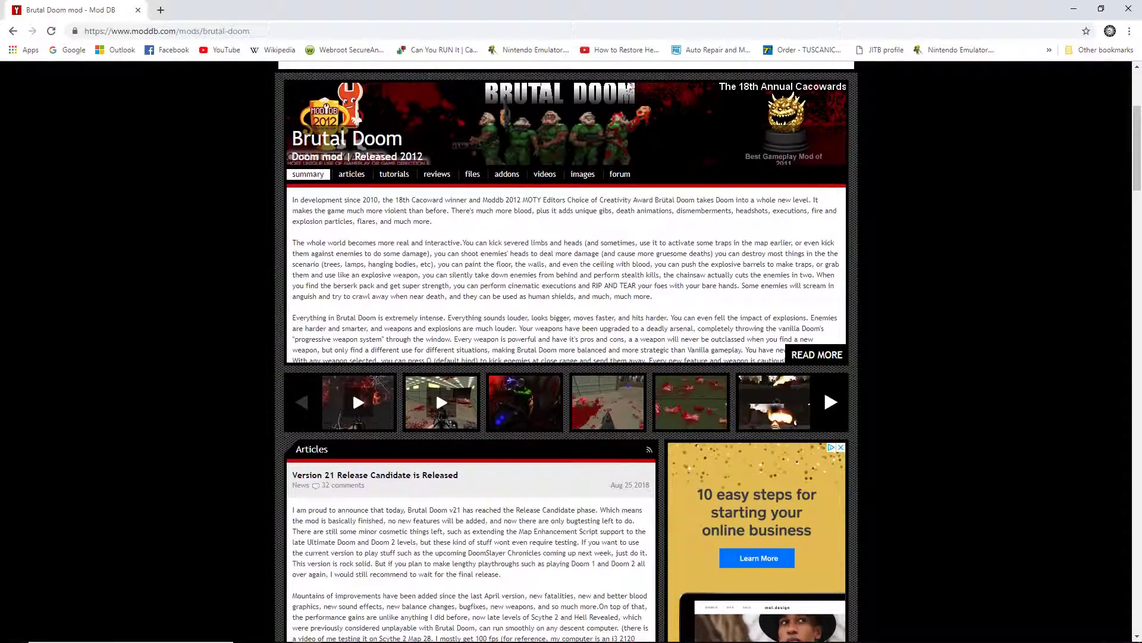
pyautogui.click(472, 173)
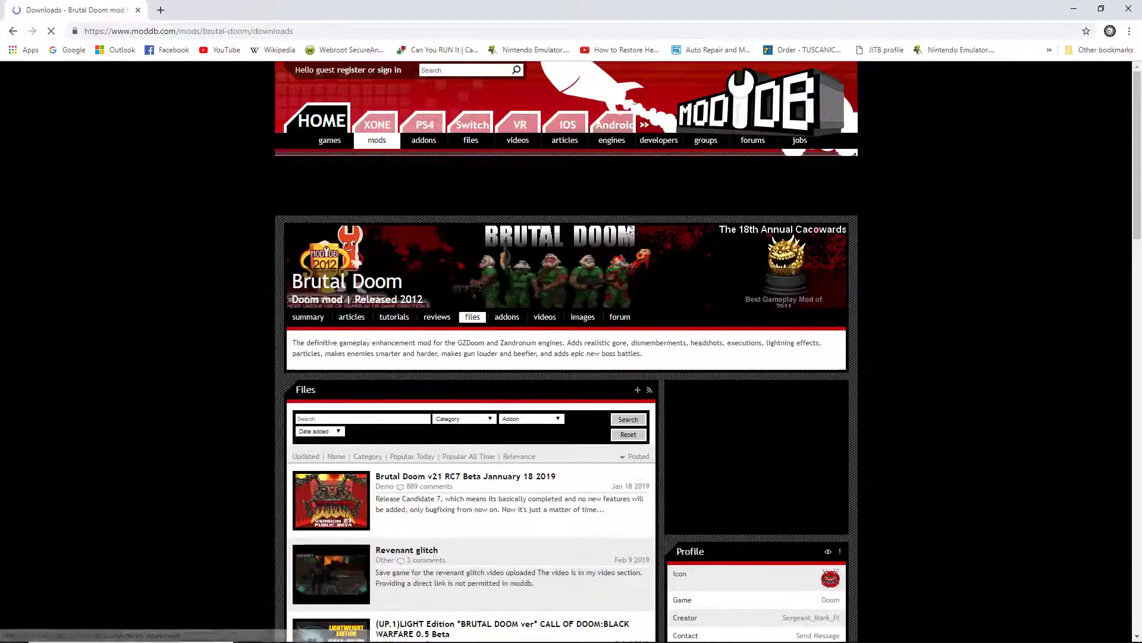
pyautogui.scroll(-3)
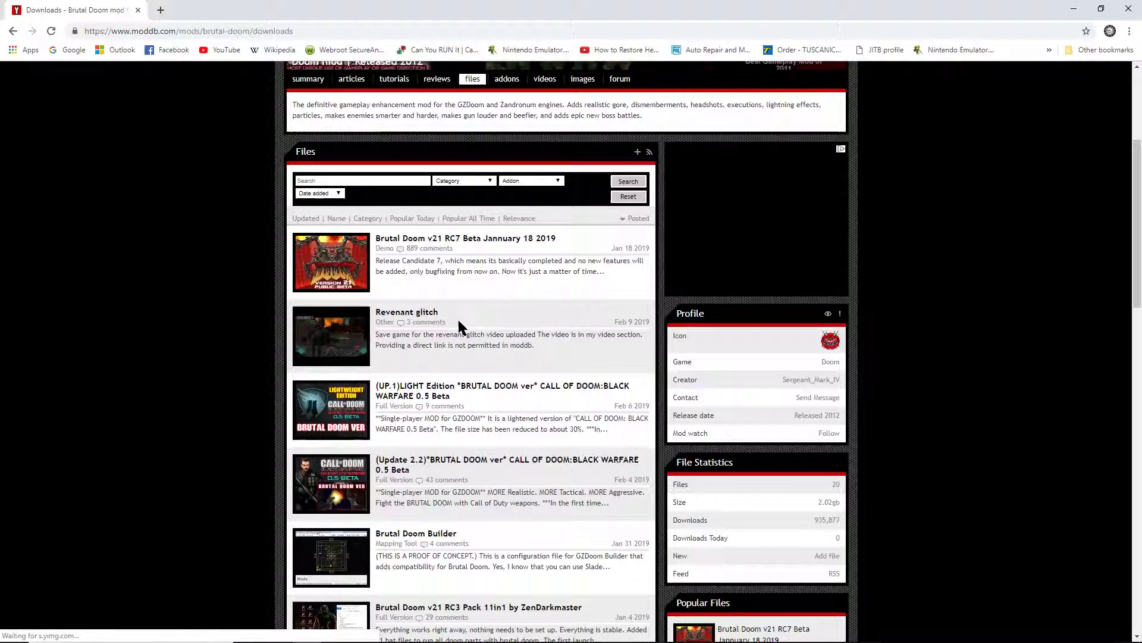
pyautogui.scroll(-3)
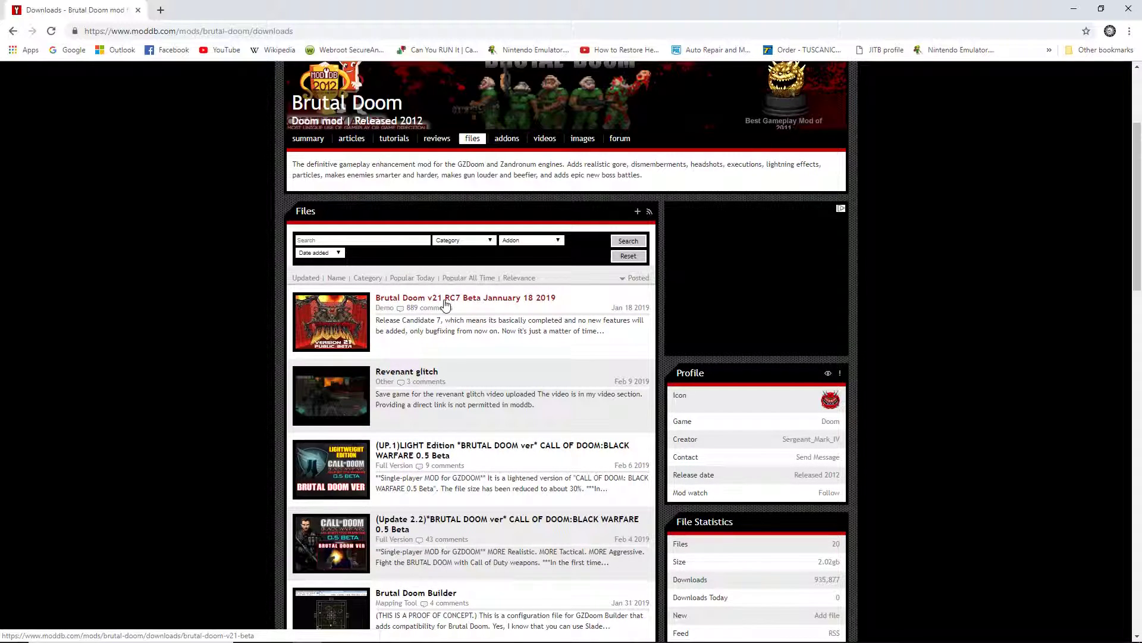
pyautogui.moveTo(493, 345)
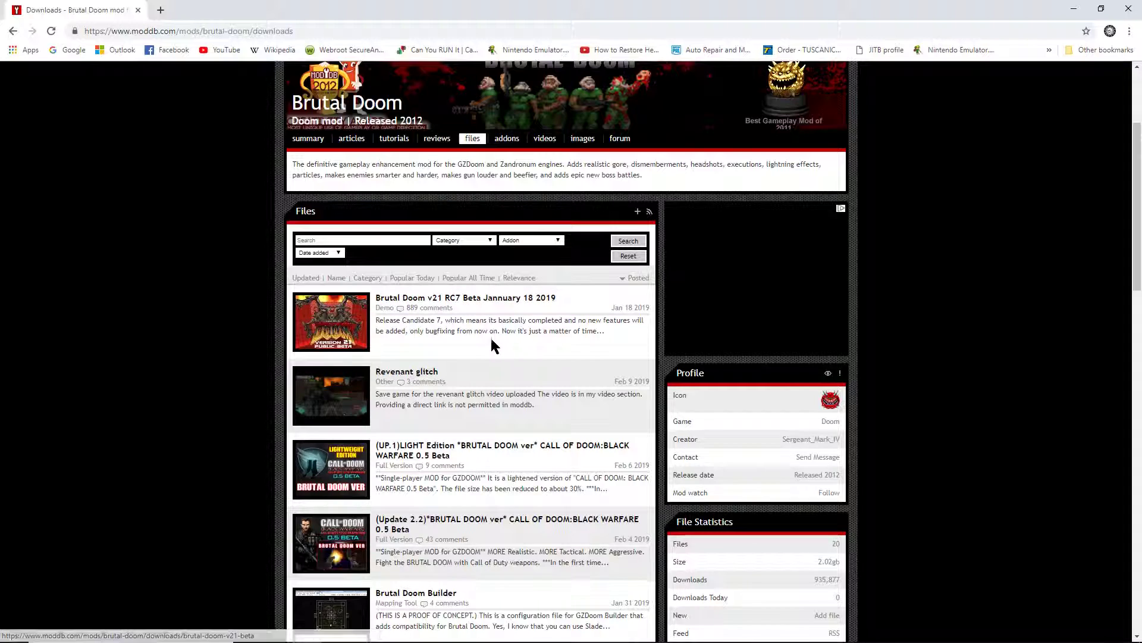
pyautogui.moveTo(450, 329)
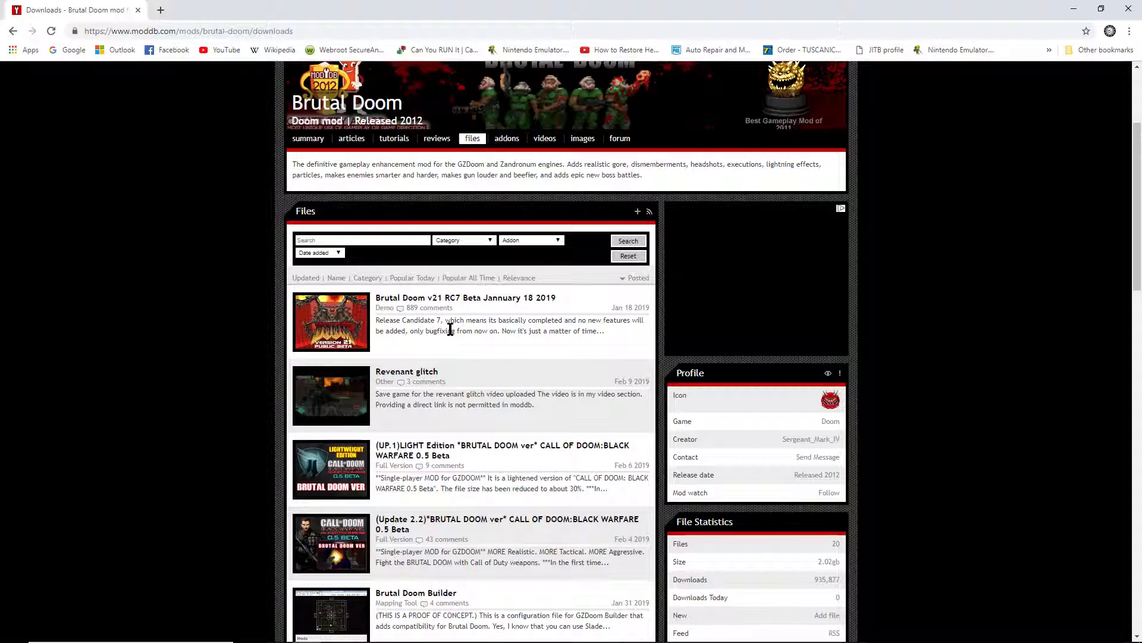
pyautogui.click(465, 297)
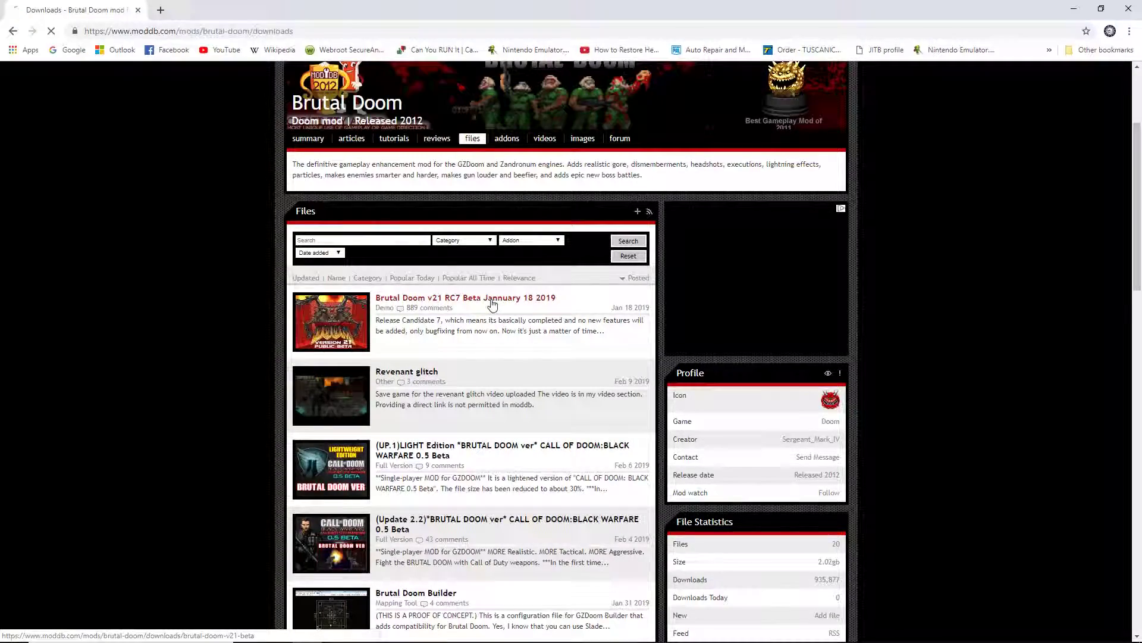
pyautogui.click(465, 298)
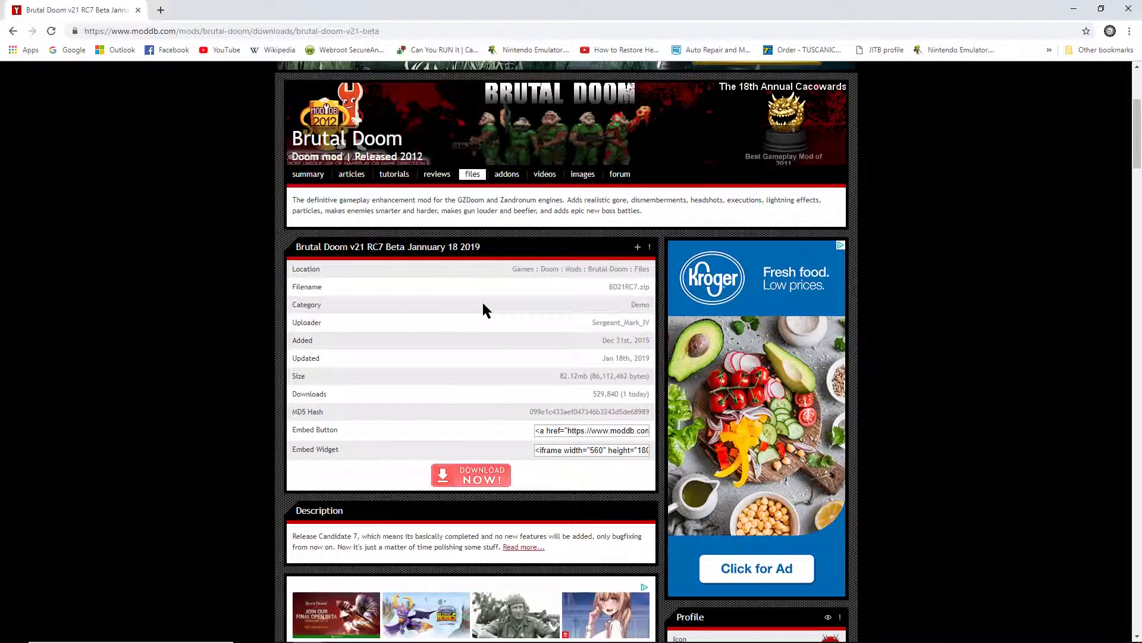
# Step: Download BD21RC7.zip with DOWNLOAD NOW! and open it from the download bar
pyautogui.scroll(-3)
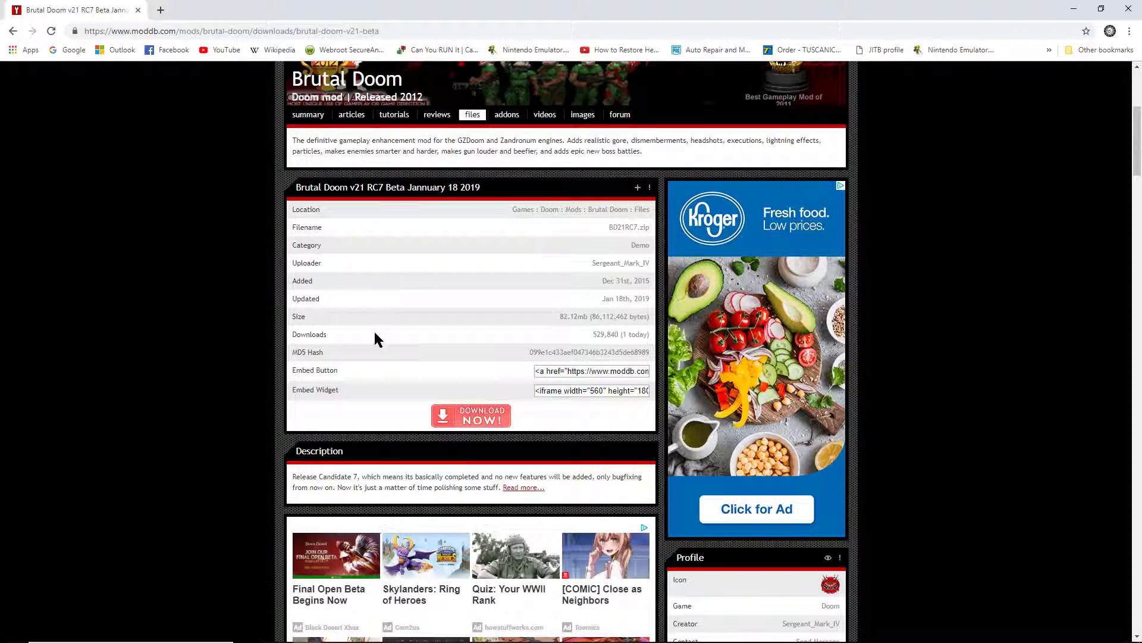
pyautogui.click(471, 416)
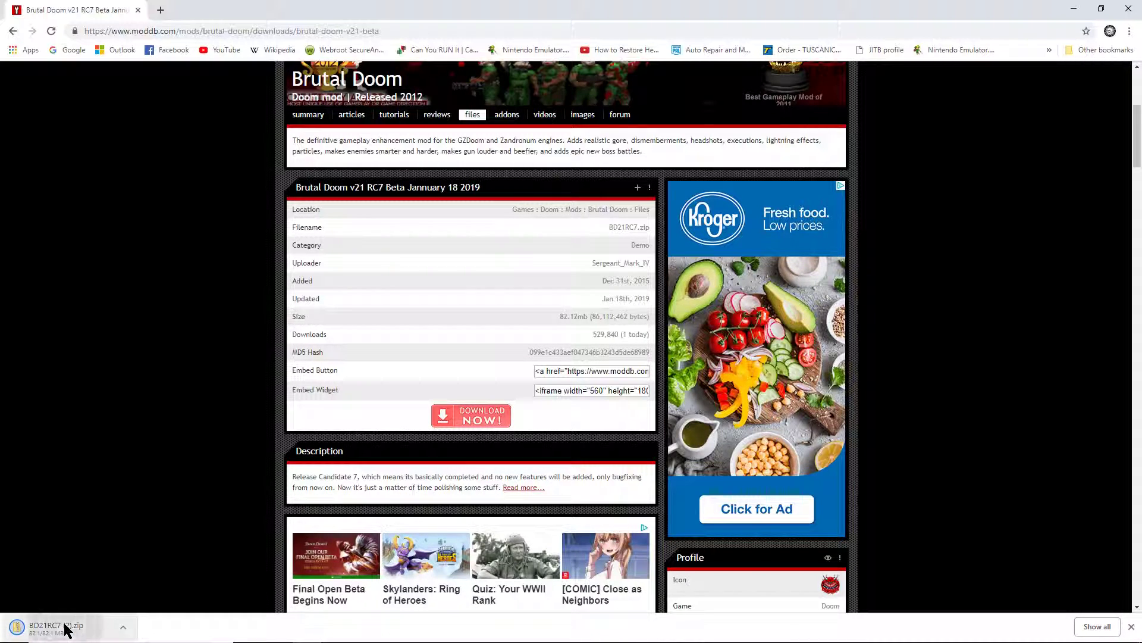
pyautogui.click(470, 415)
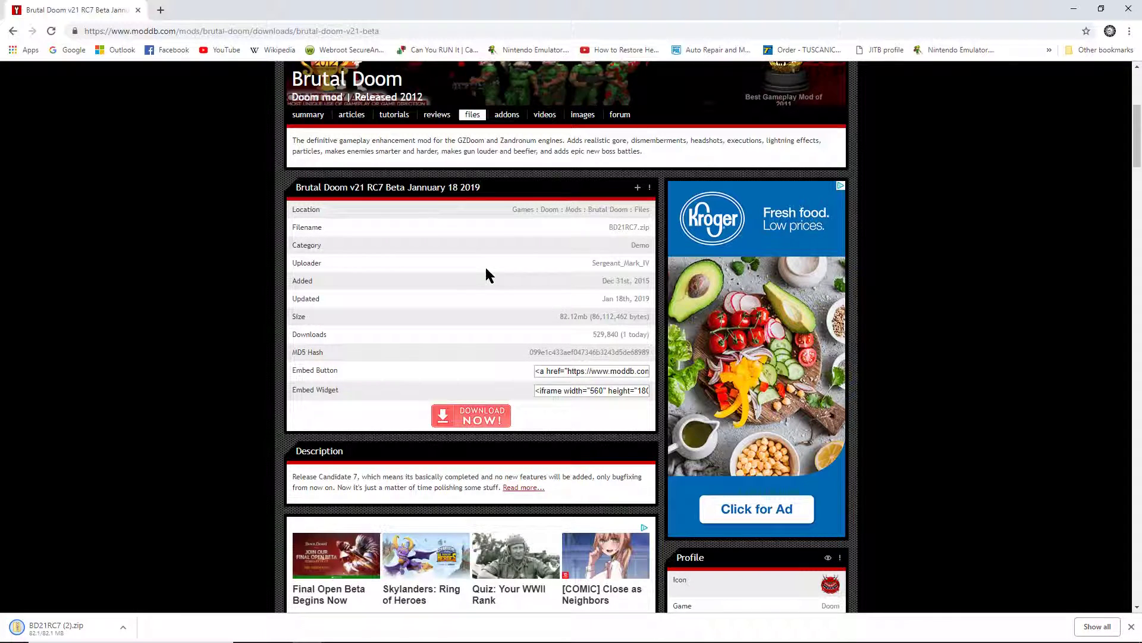
pyautogui.moveTo(434, 280)
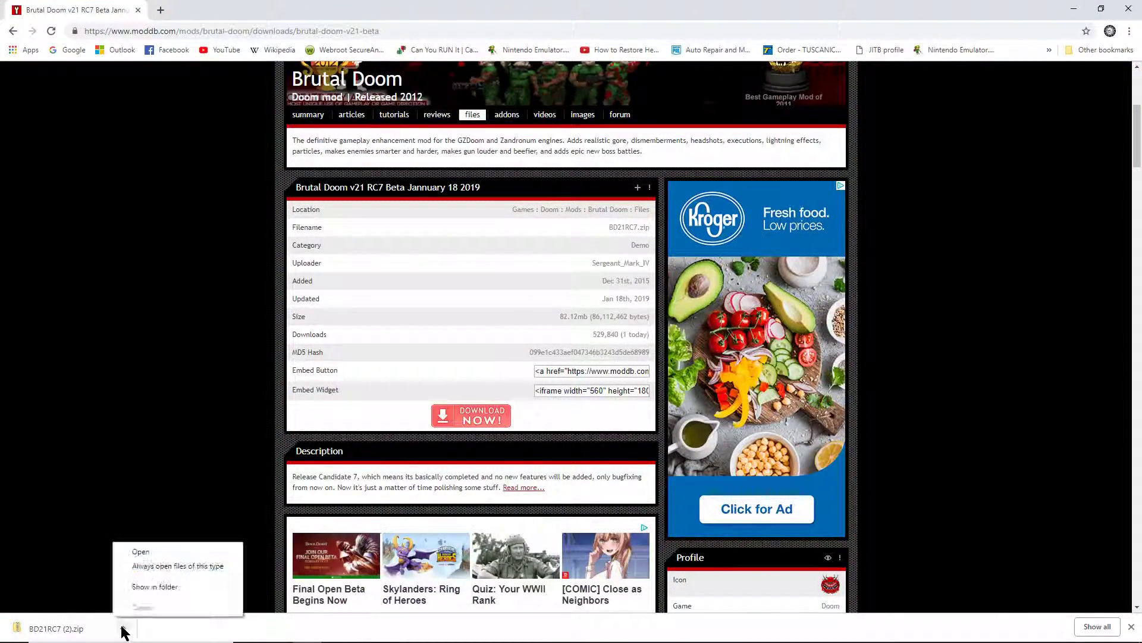
pyautogui.click(140, 551)
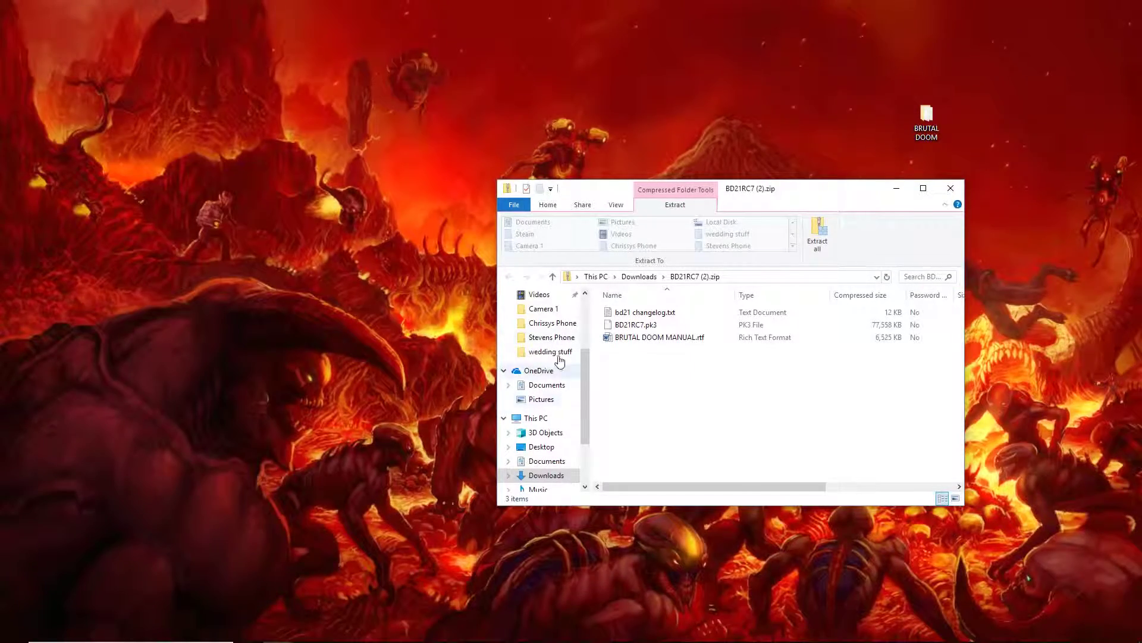
# Step: Copy bd21 changelog.txt, BD21RC7.pk3 and BRUTAL DOOM MANUAL.rtf from the zip into BRUTAL DOOM
pyautogui.moveTo(751, 189); pyautogui.dragTo(554, 191)
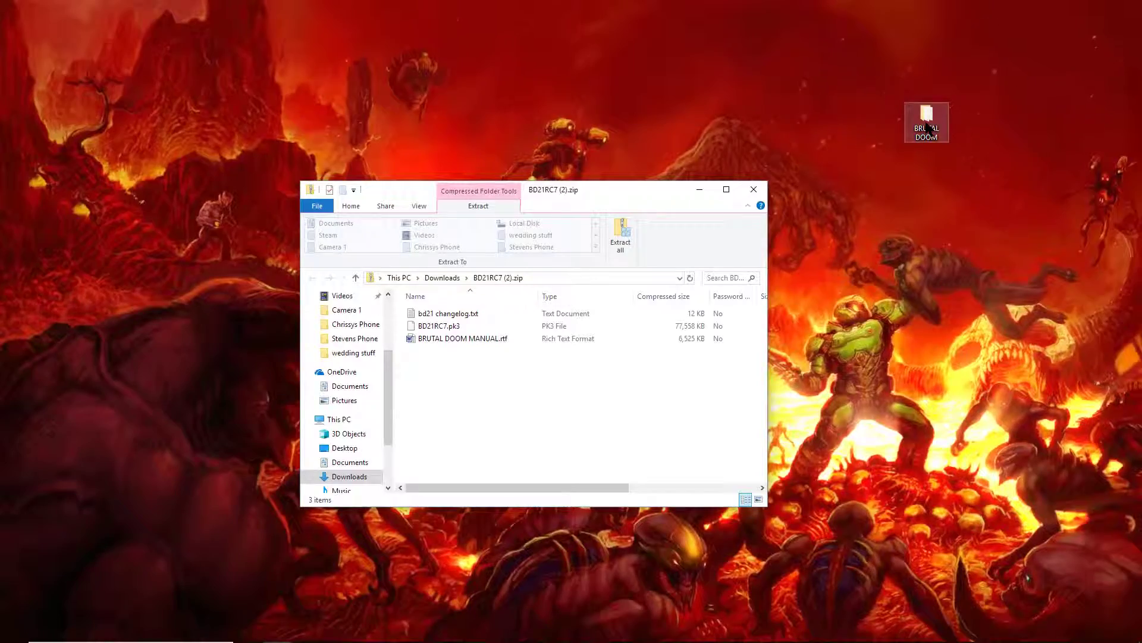
pyautogui.click(620, 237)
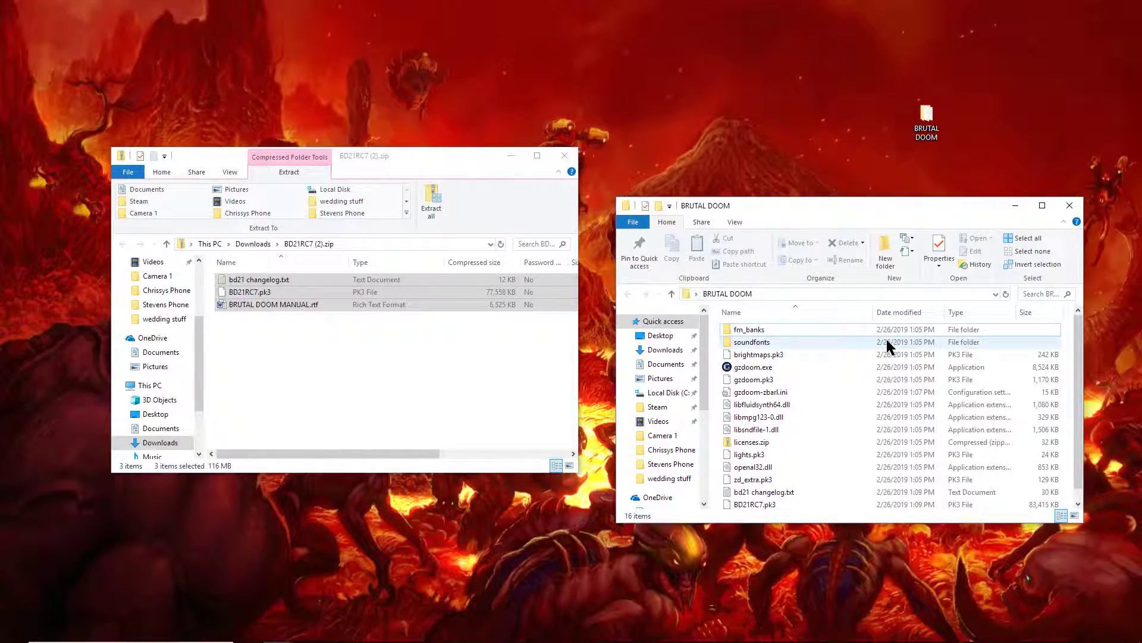
pyautogui.scroll(-3)
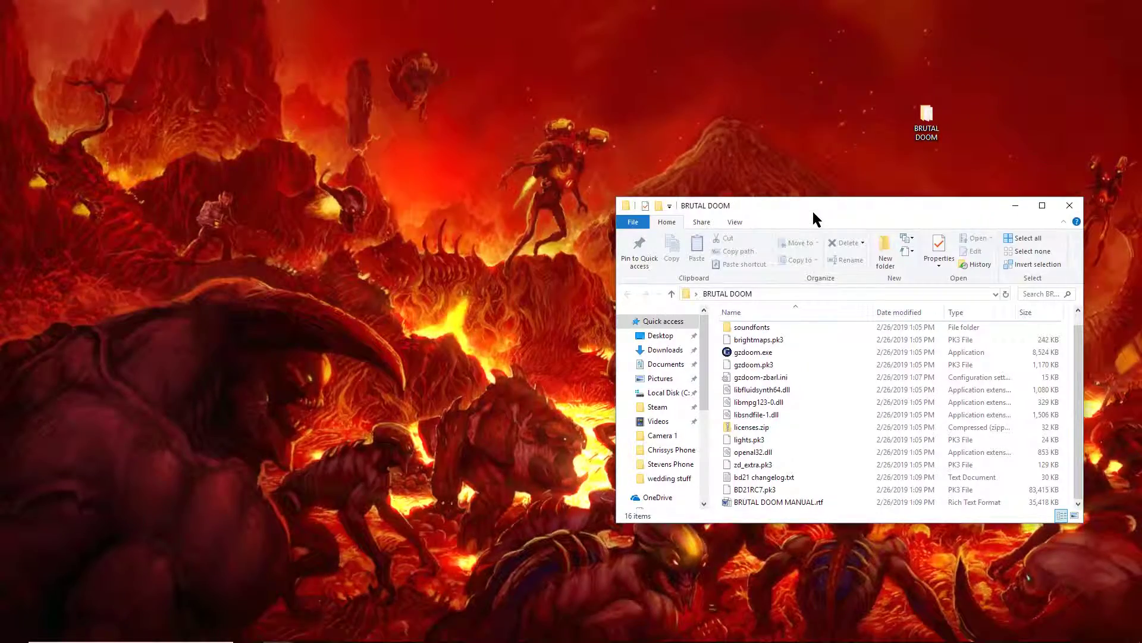
pyautogui.moveTo(816, 205); pyautogui.dragTo(684, 163)
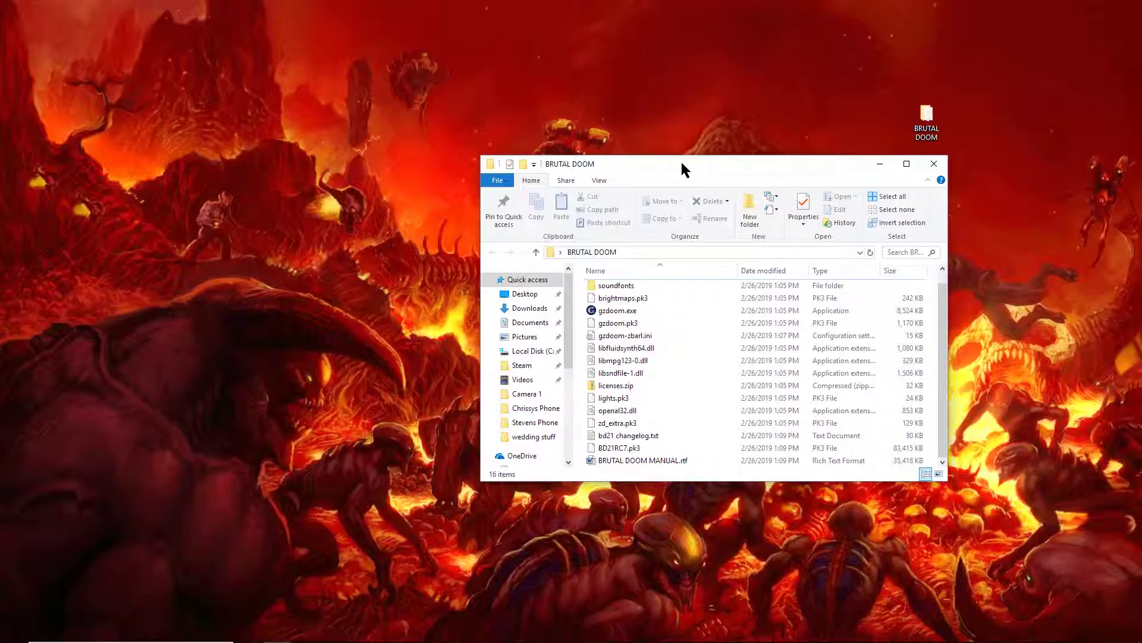
# Step: Launch gzdoom.exe and play with The Ultimate DOOM chosen as the IWAD
pyautogui.moveTo(683, 163); pyautogui.dragTo(629, 156)
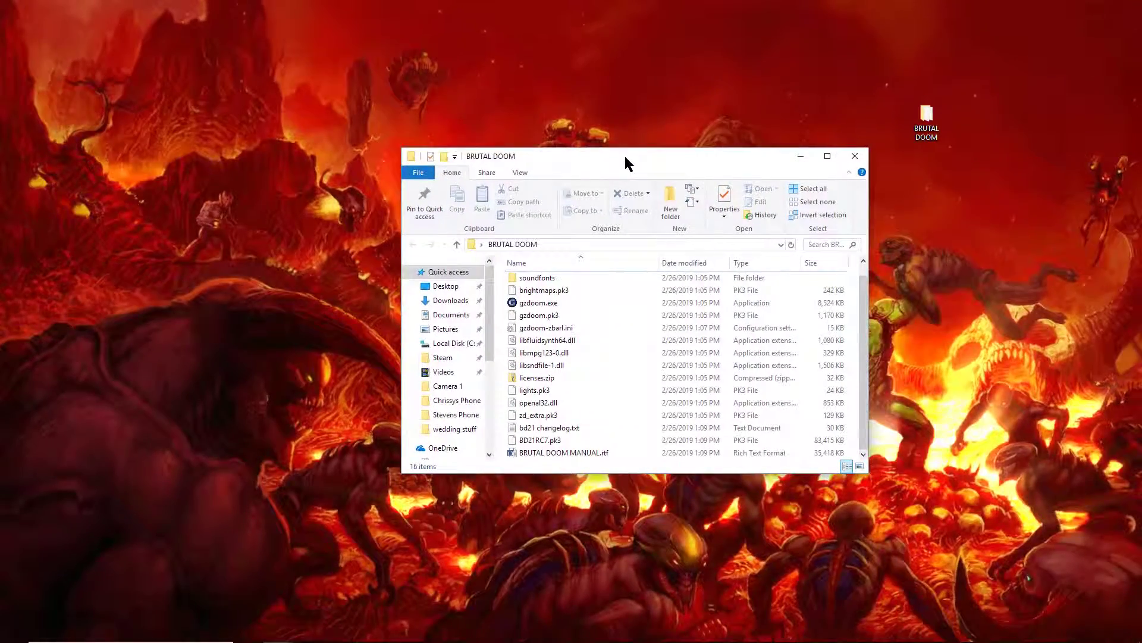
pyautogui.click(537, 303)
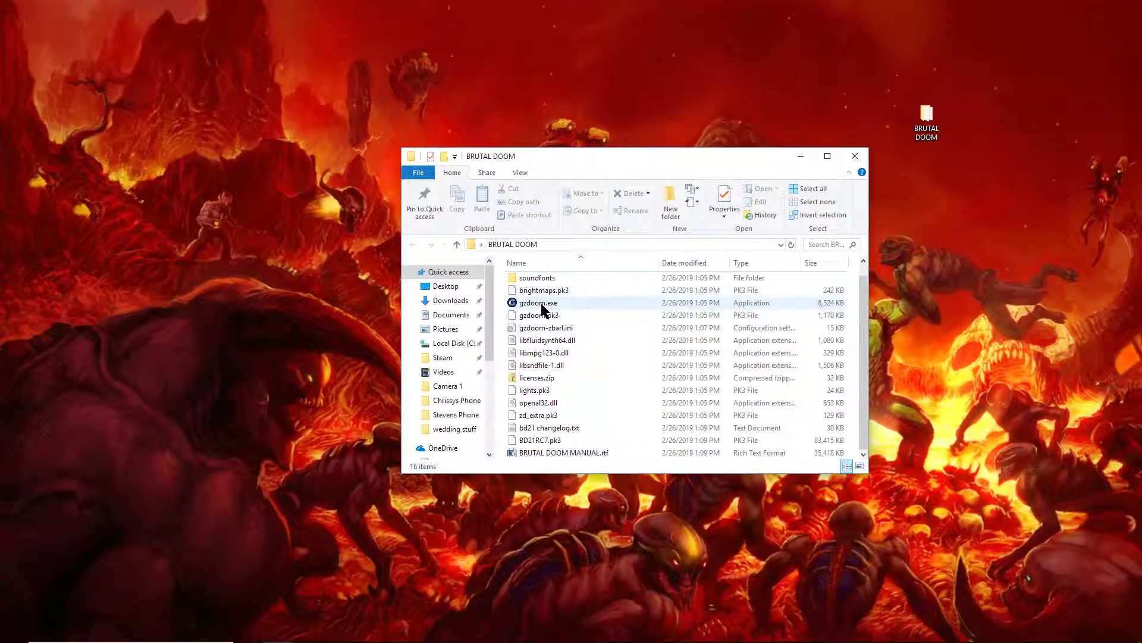
pyautogui.doubleClick(538, 302)
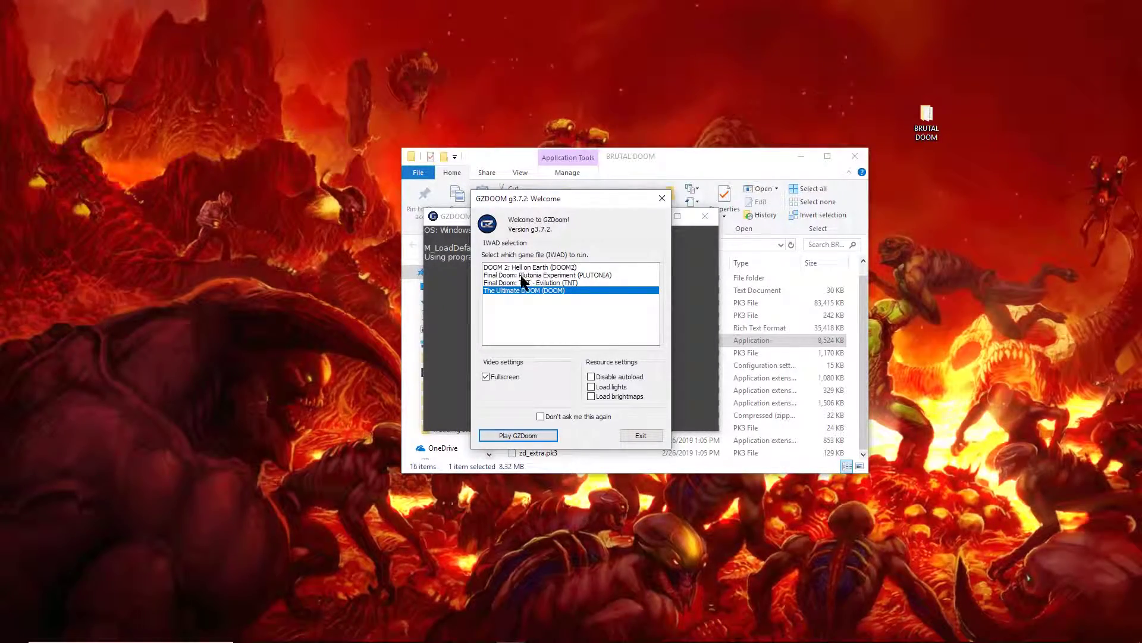
pyautogui.click(529, 283)
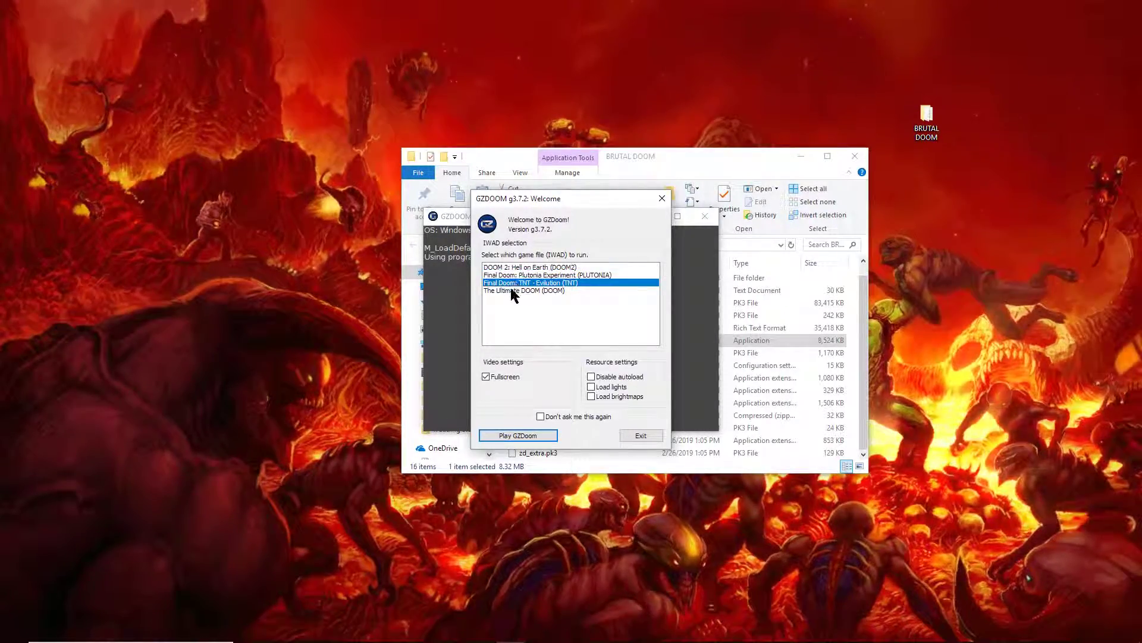
pyautogui.click(523, 290)
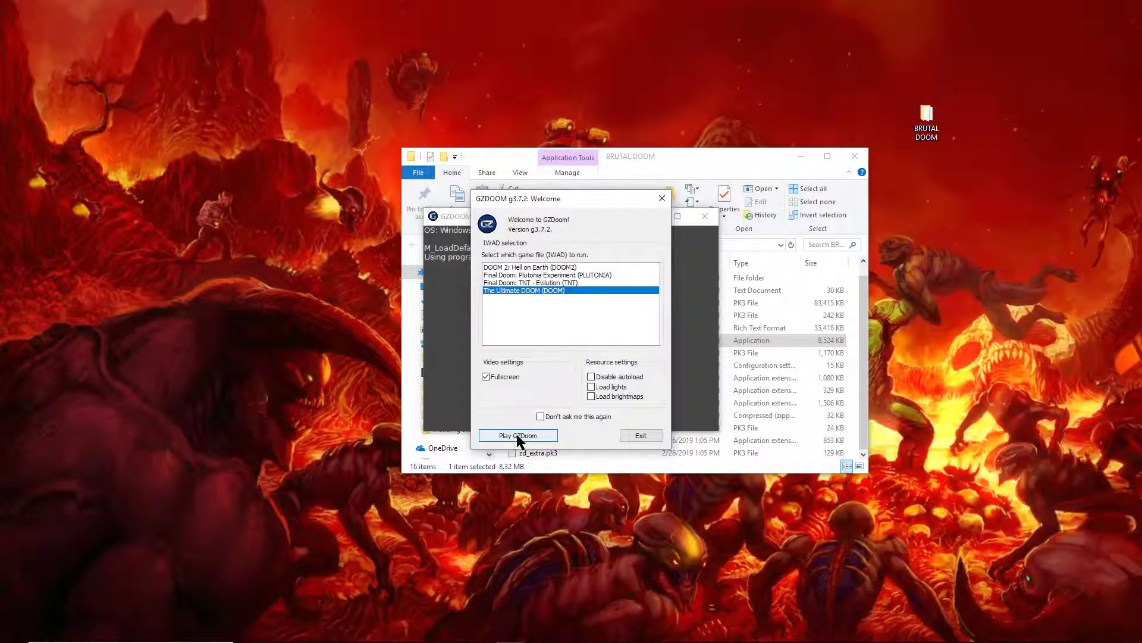
pyautogui.click(517, 434)
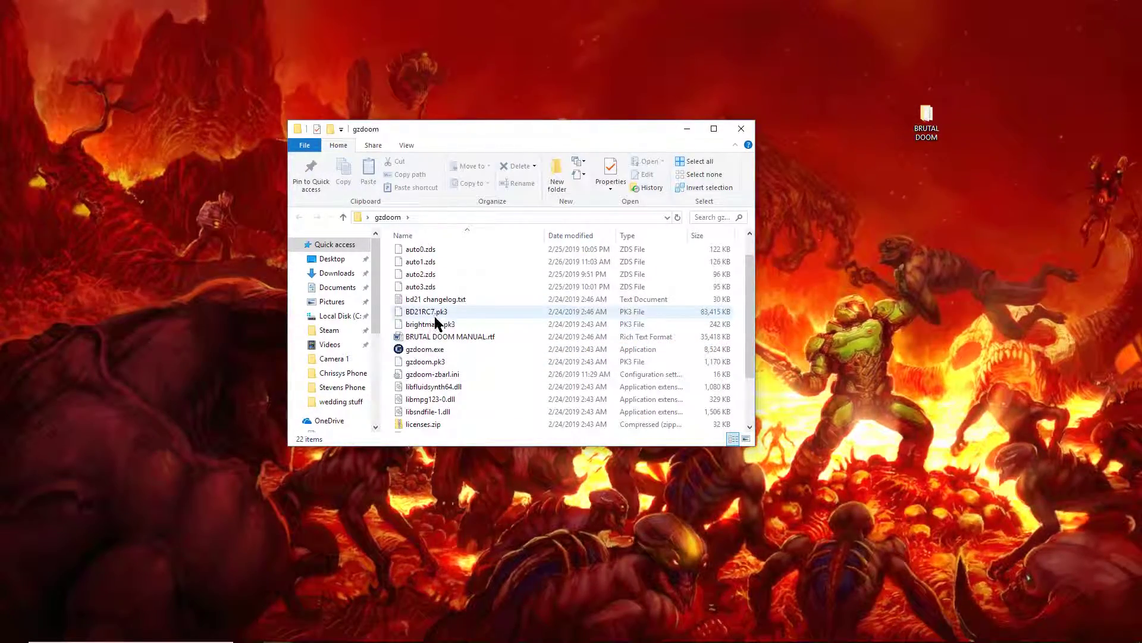
# Step: Select BD21RC7.pk3 in the gzdoom folder and scroll through its 22 items
pyautogui.click(426, 311)
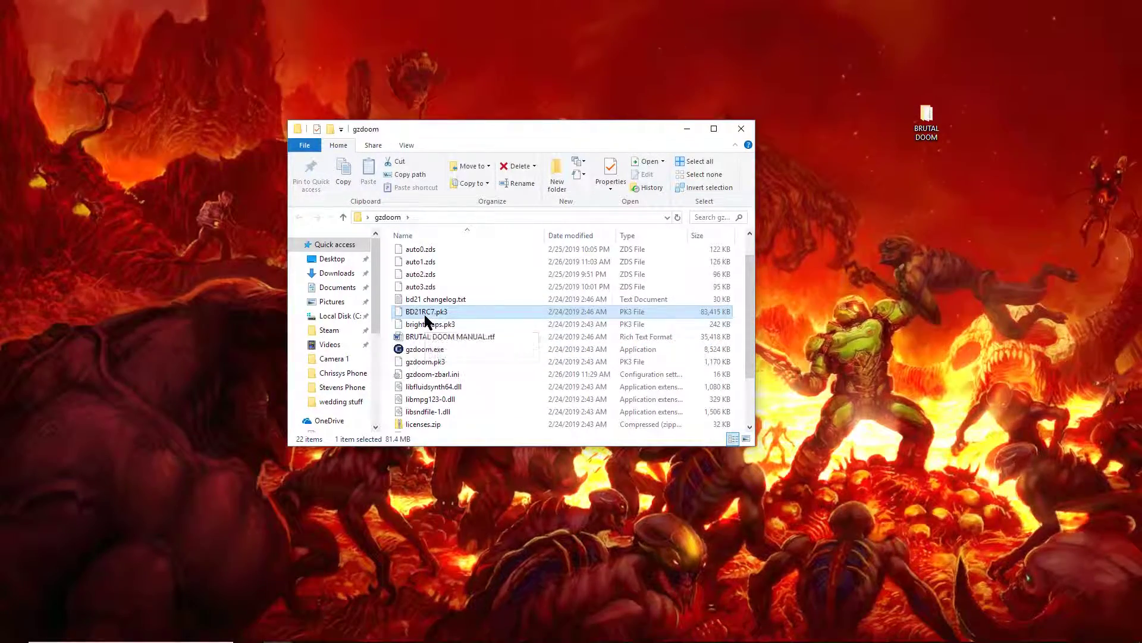
pyautogui.moveTo(426, 312)
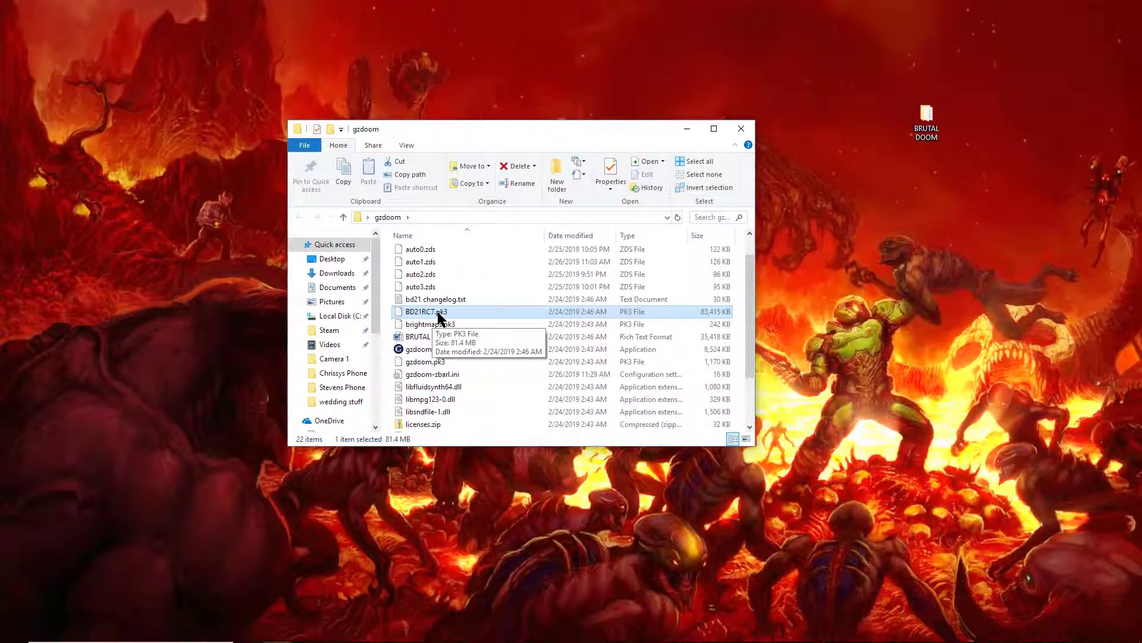
pyautogui.scroll(-3)
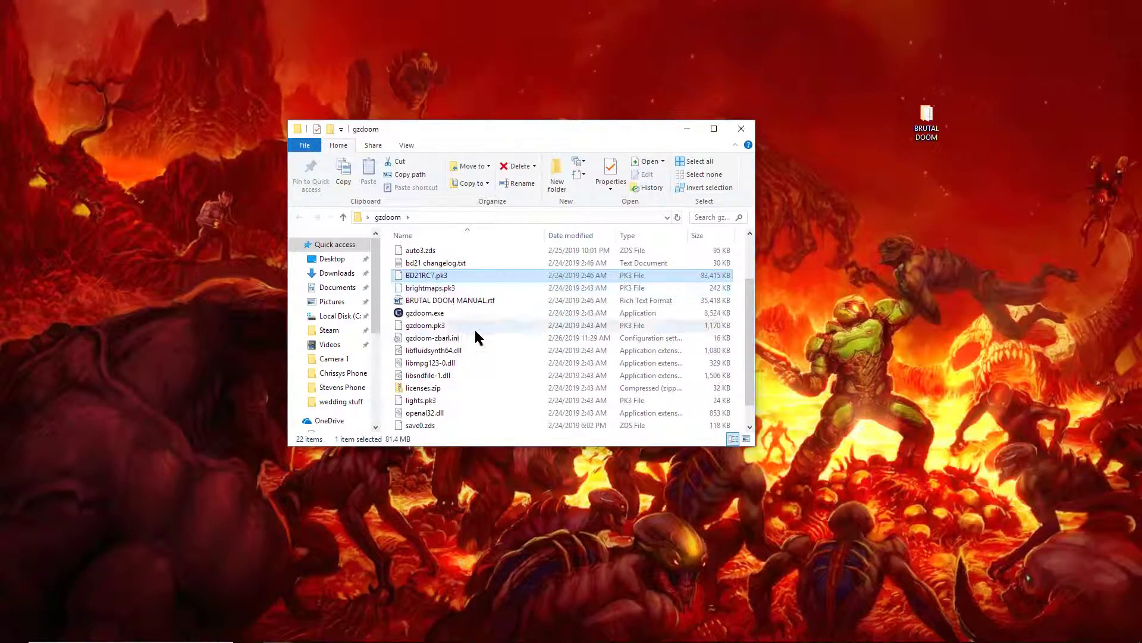
pyautogui.scroll(-3)
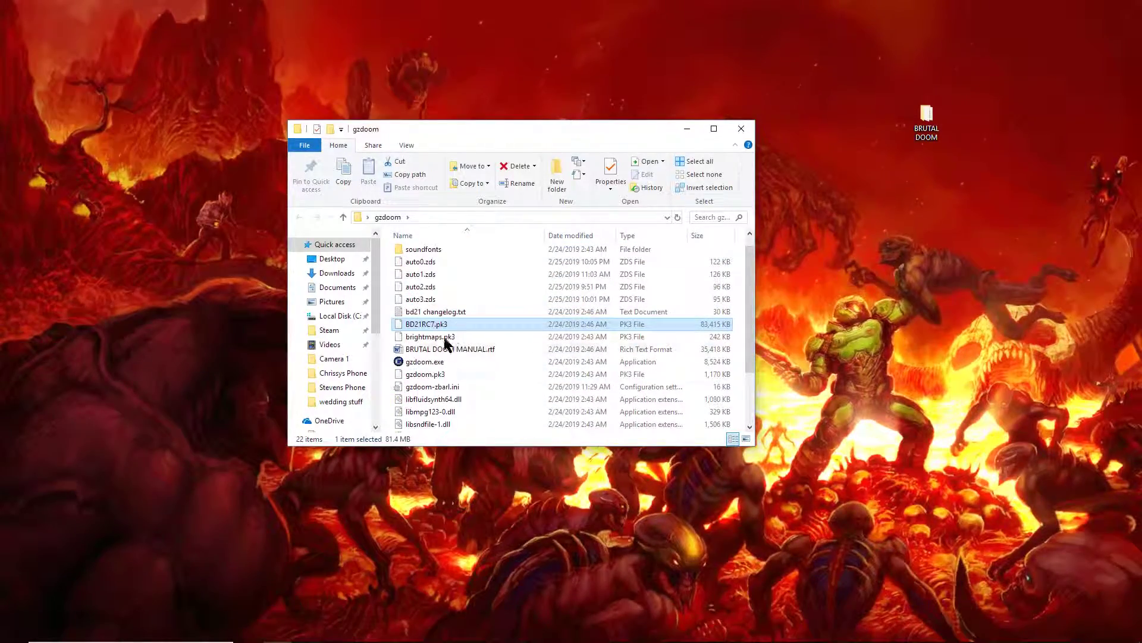
pyautogui.moveTo(426, 333)
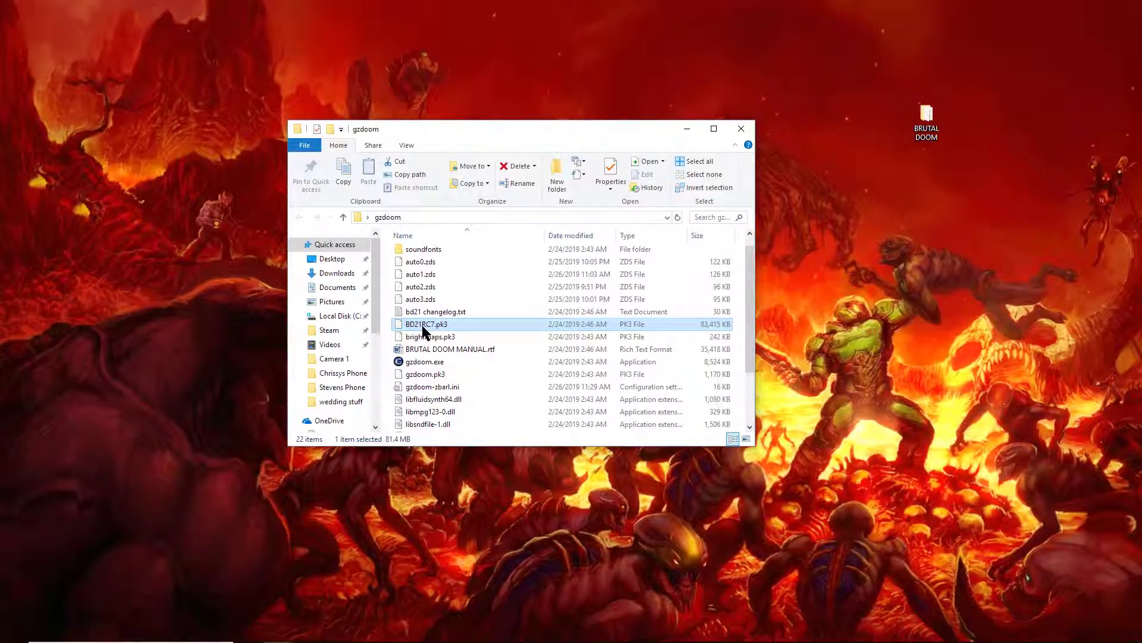
pyautogui.doubleClick(425, 324)
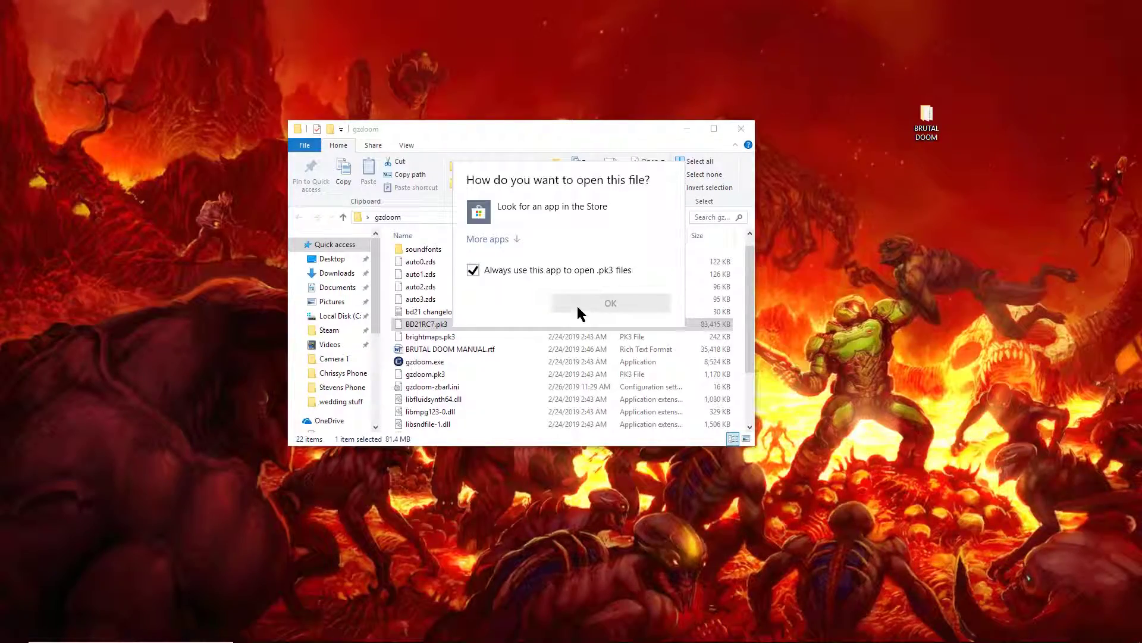
pyautogui.click(611, 302)
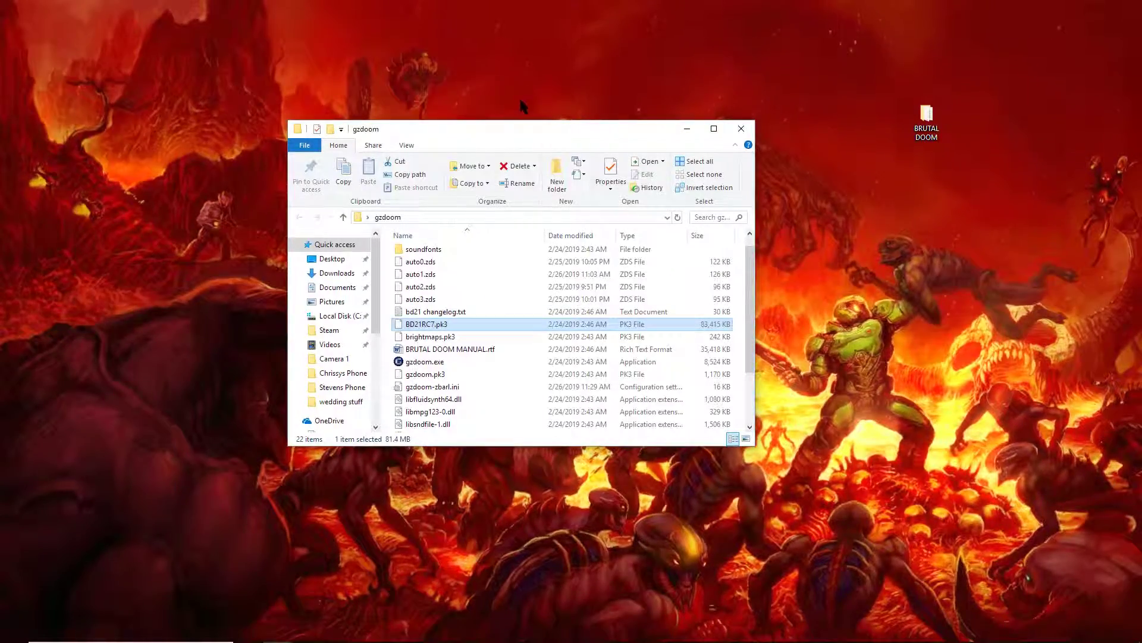
pyautogui.click(421, 287)
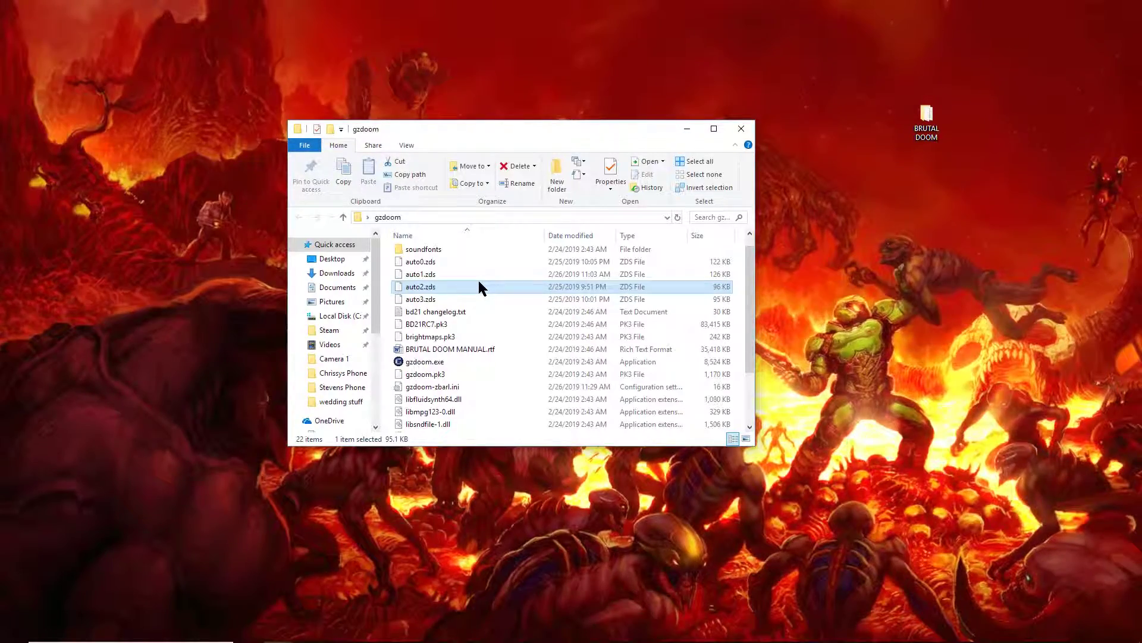
pyautogui.click(426, 323)
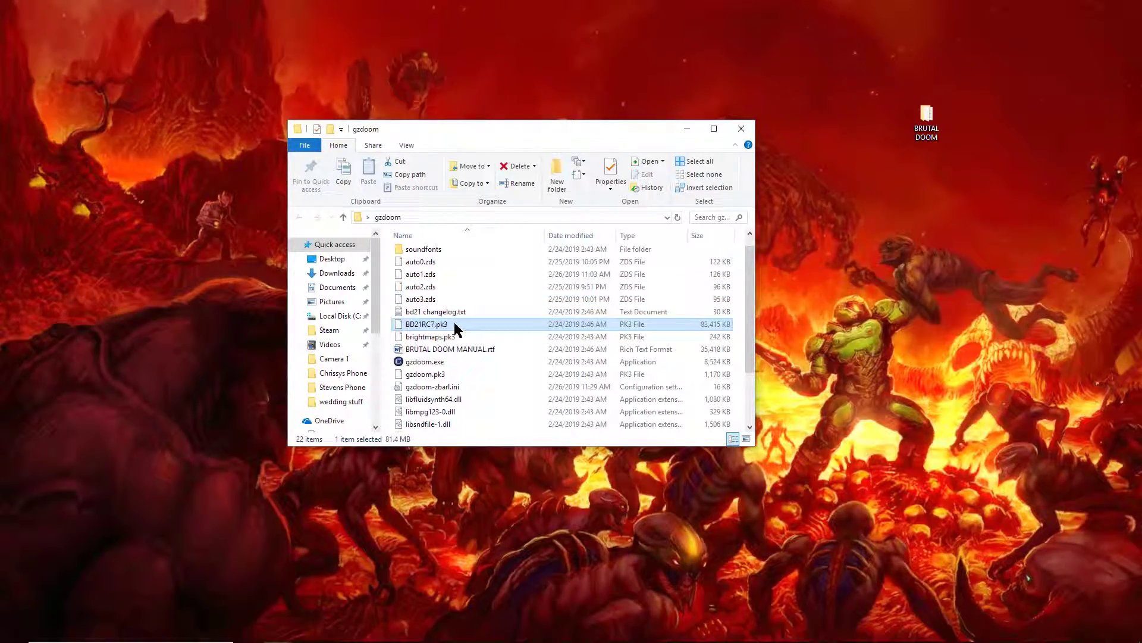
pyautogui.moveTo(421, 332)
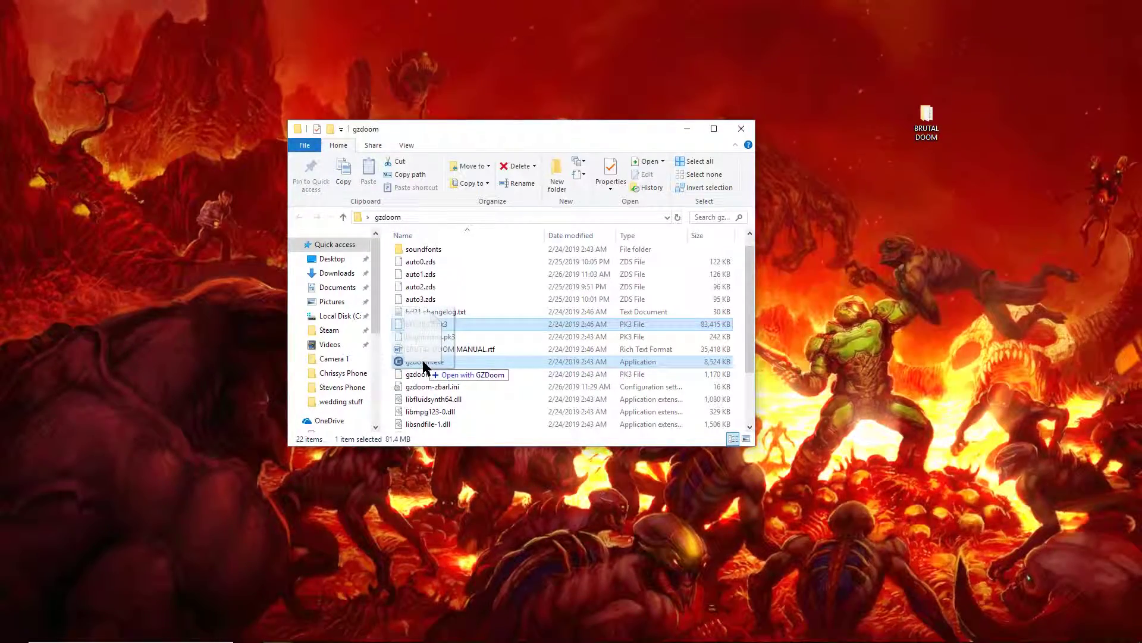
# Step: Launch GZDoom with BD21RC7.pk3 loaded and play The Ultimate DOOM
pyautogui.doubleClick(423, 361)
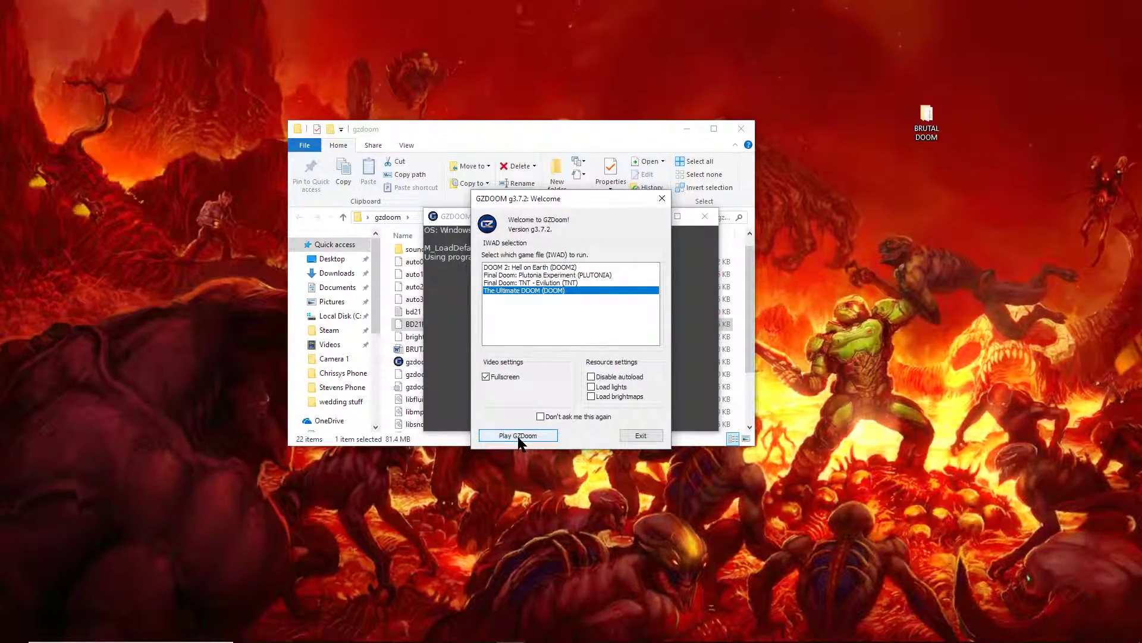
pyautogui.click(517, 435)
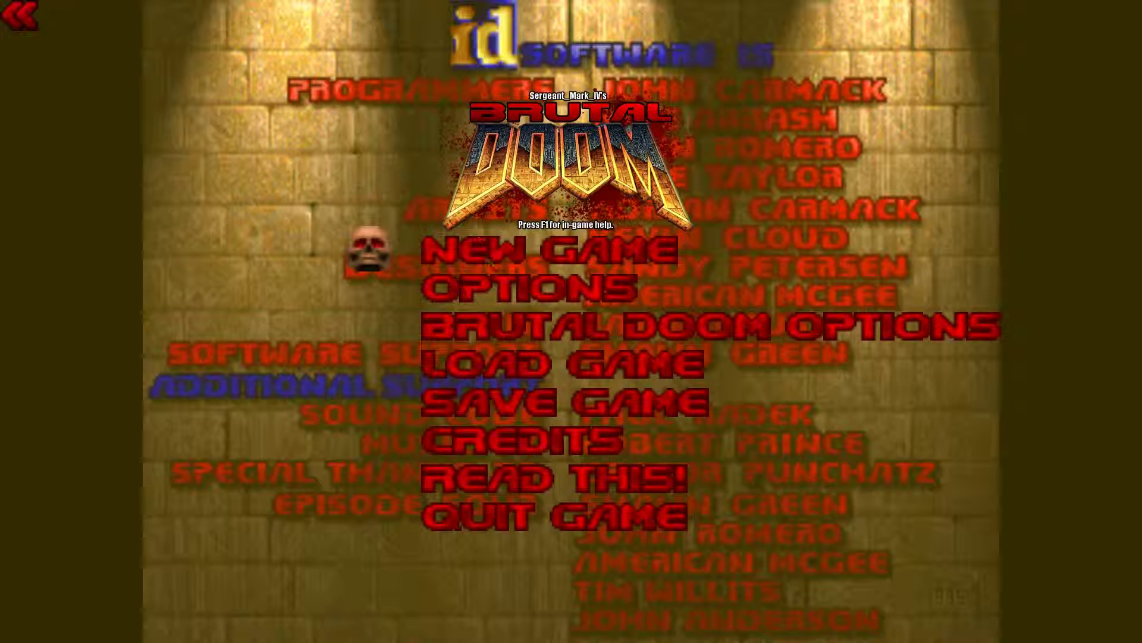
# Step: Start a new Brutal Doom game and move forward through E1M1
pyautogui.click(545, 251)
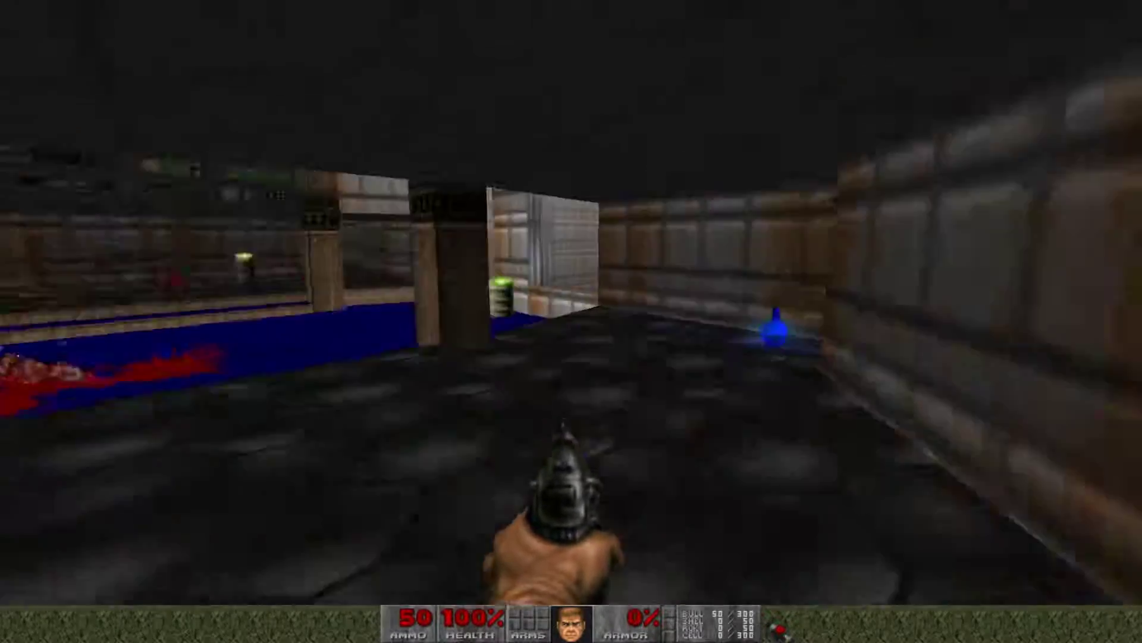
pyautogui.press('W')
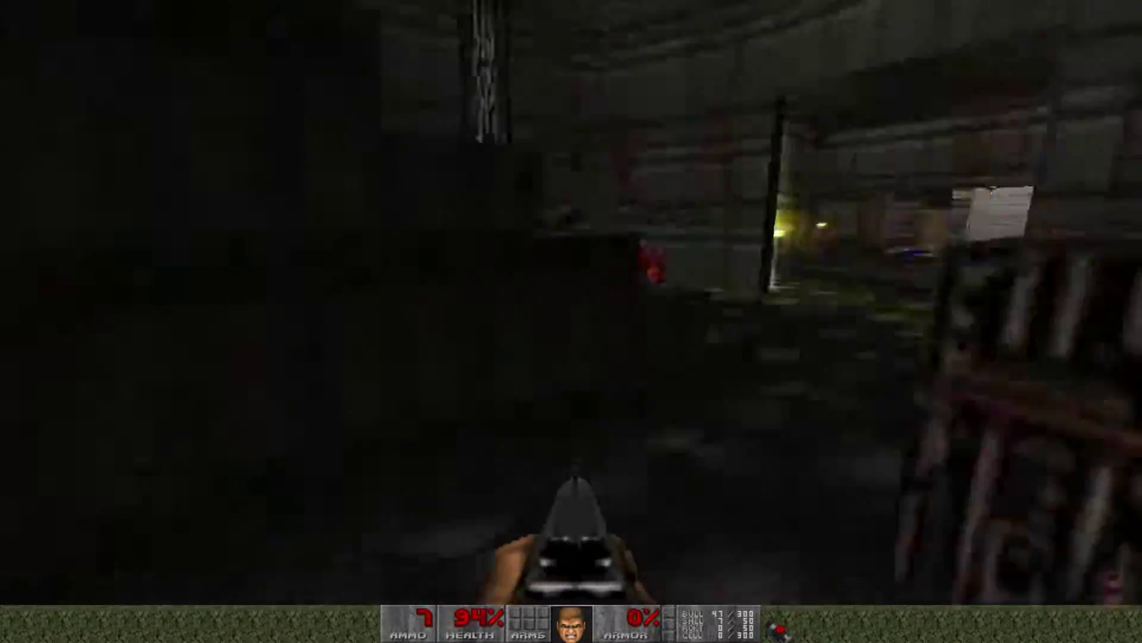
pyautogui.press('w')
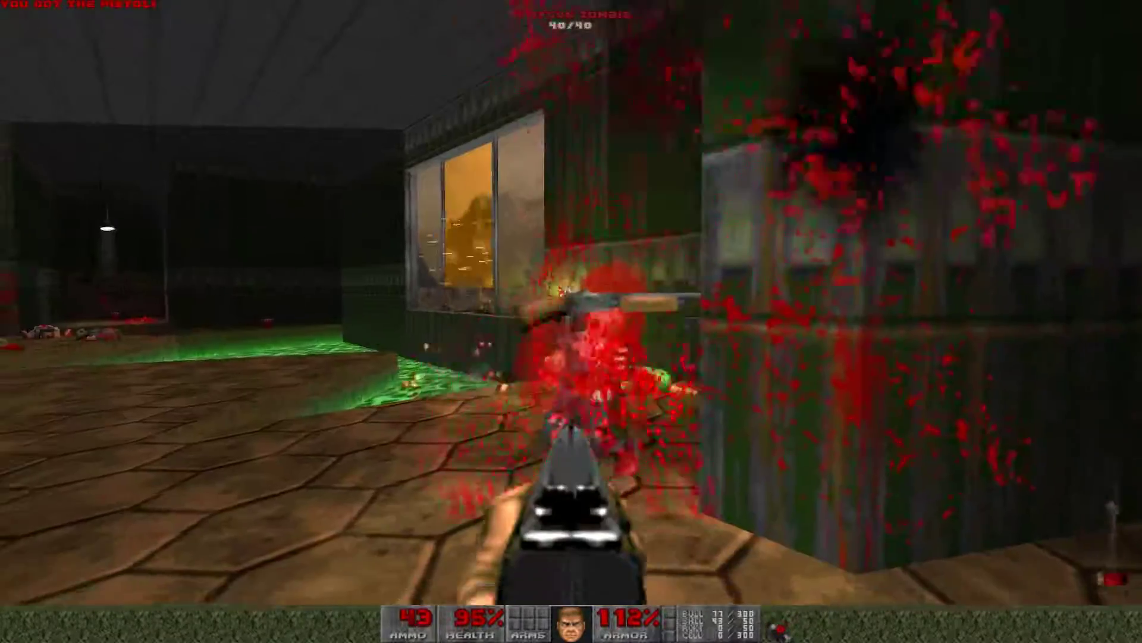
pyautogui.moveTo(571, 322)
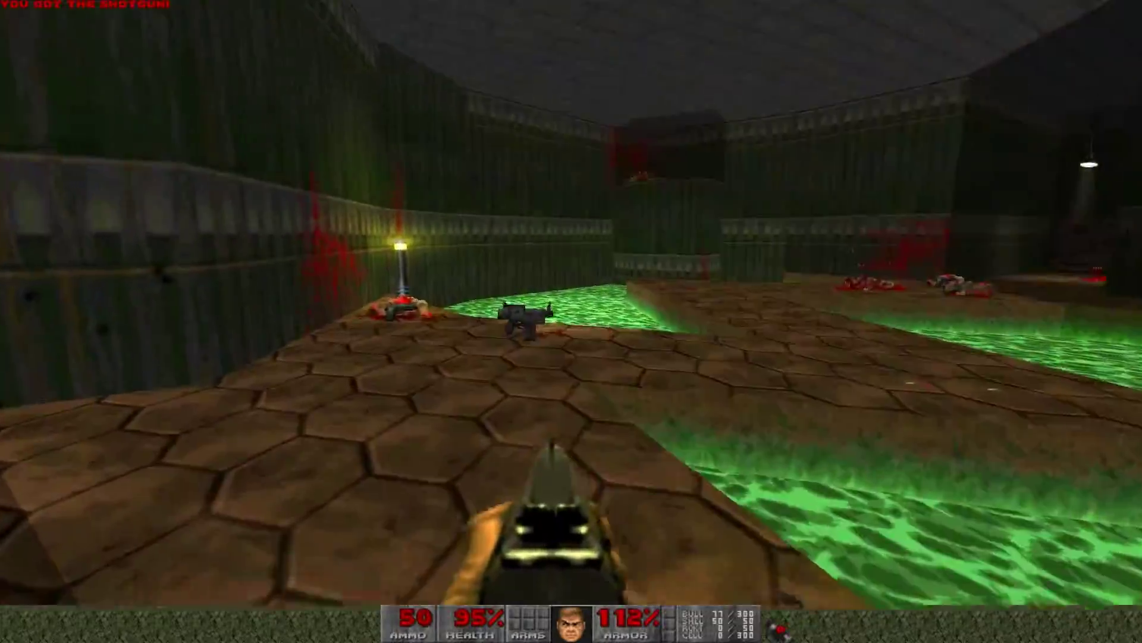
pyautogui.press('W')
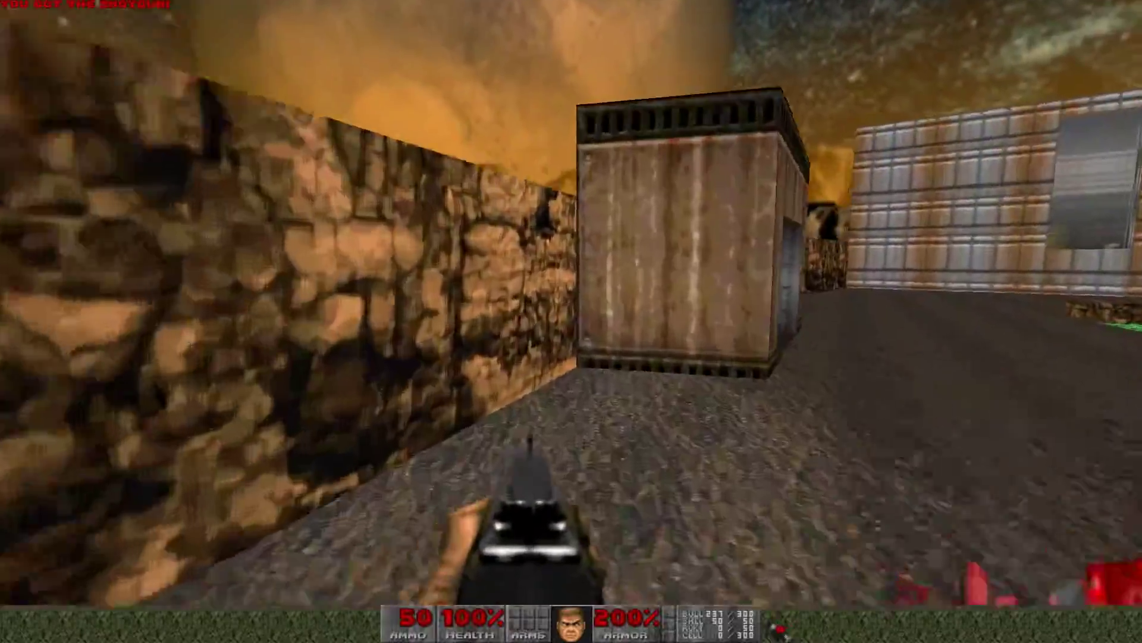
pyautogui.press('W')
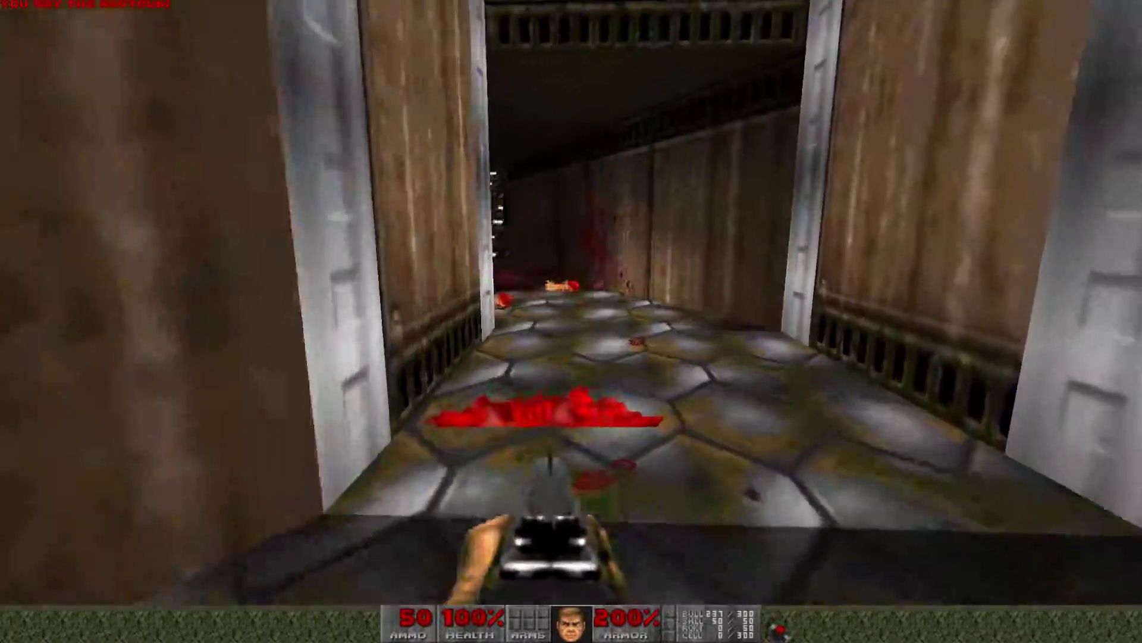